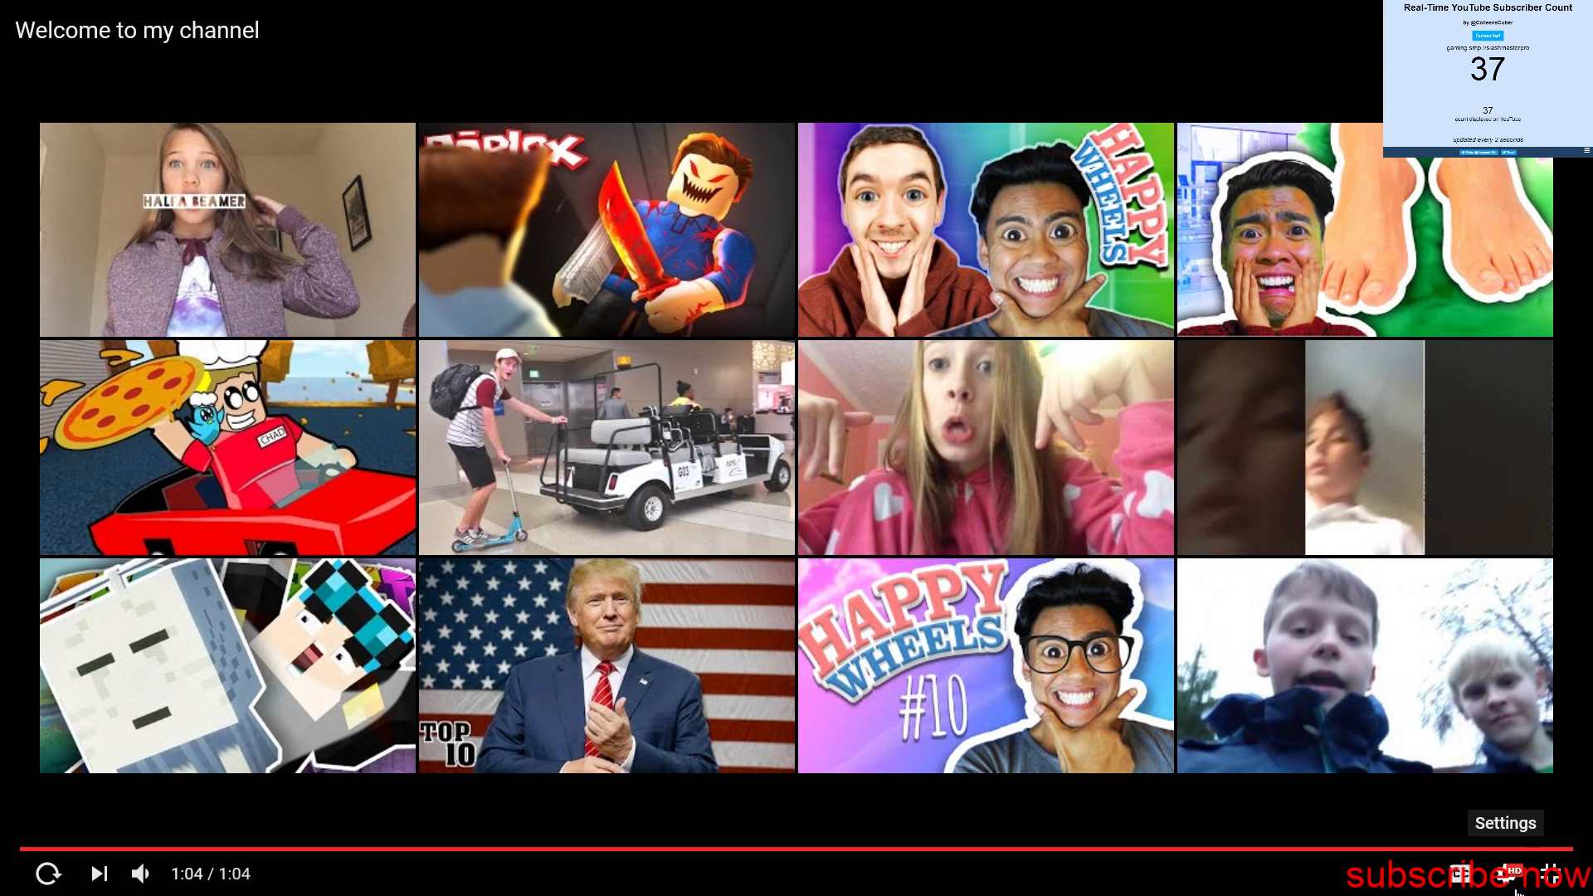
mouse_move(1358, 703)
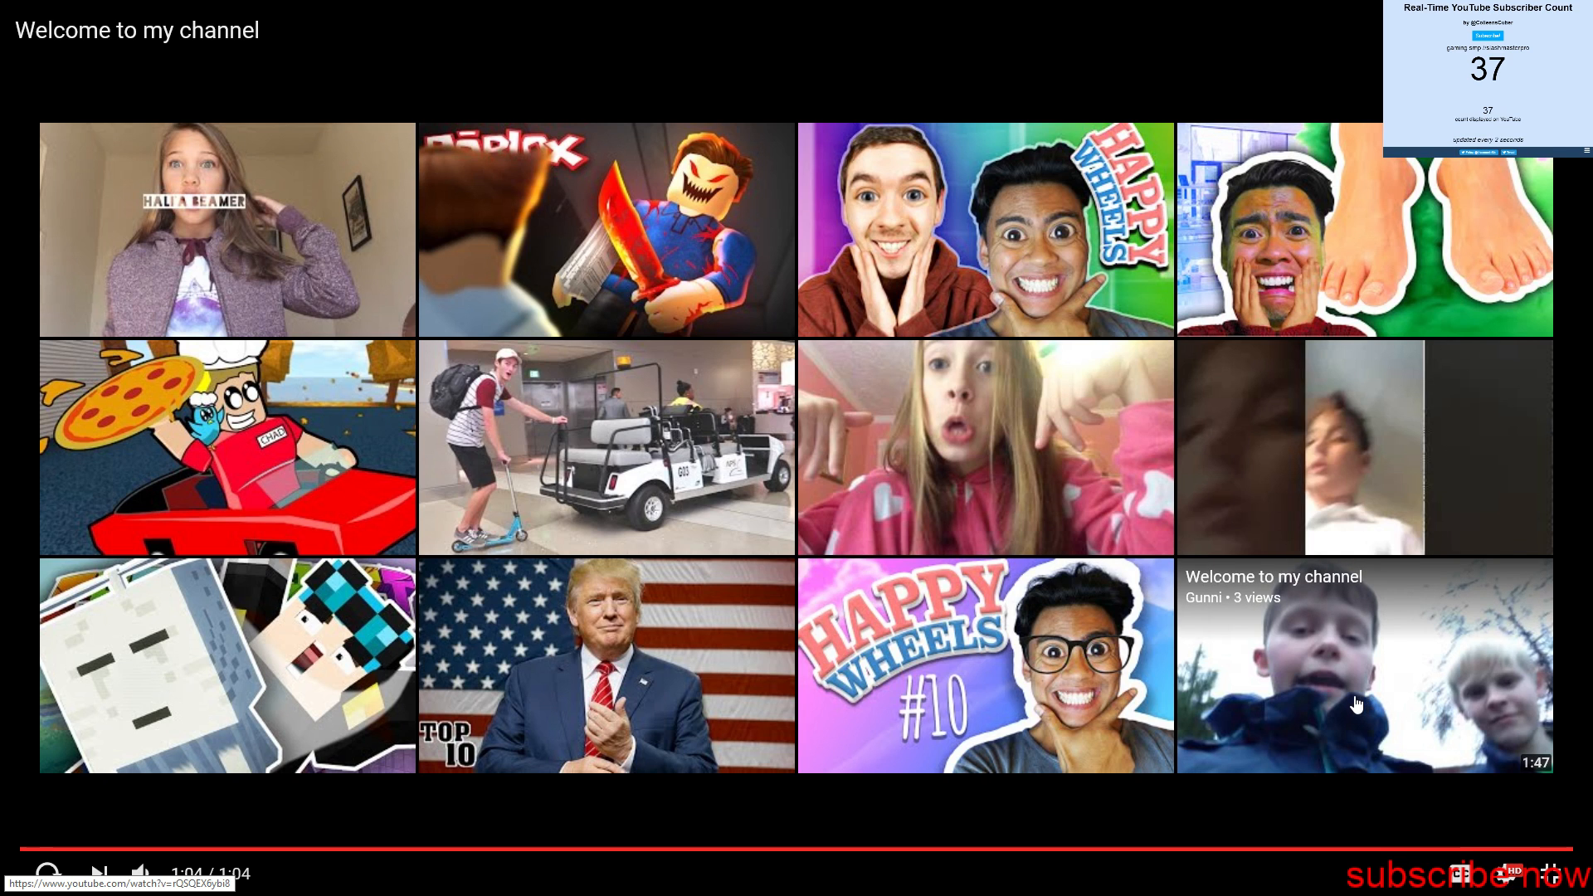
mouse_move(1405, 688)
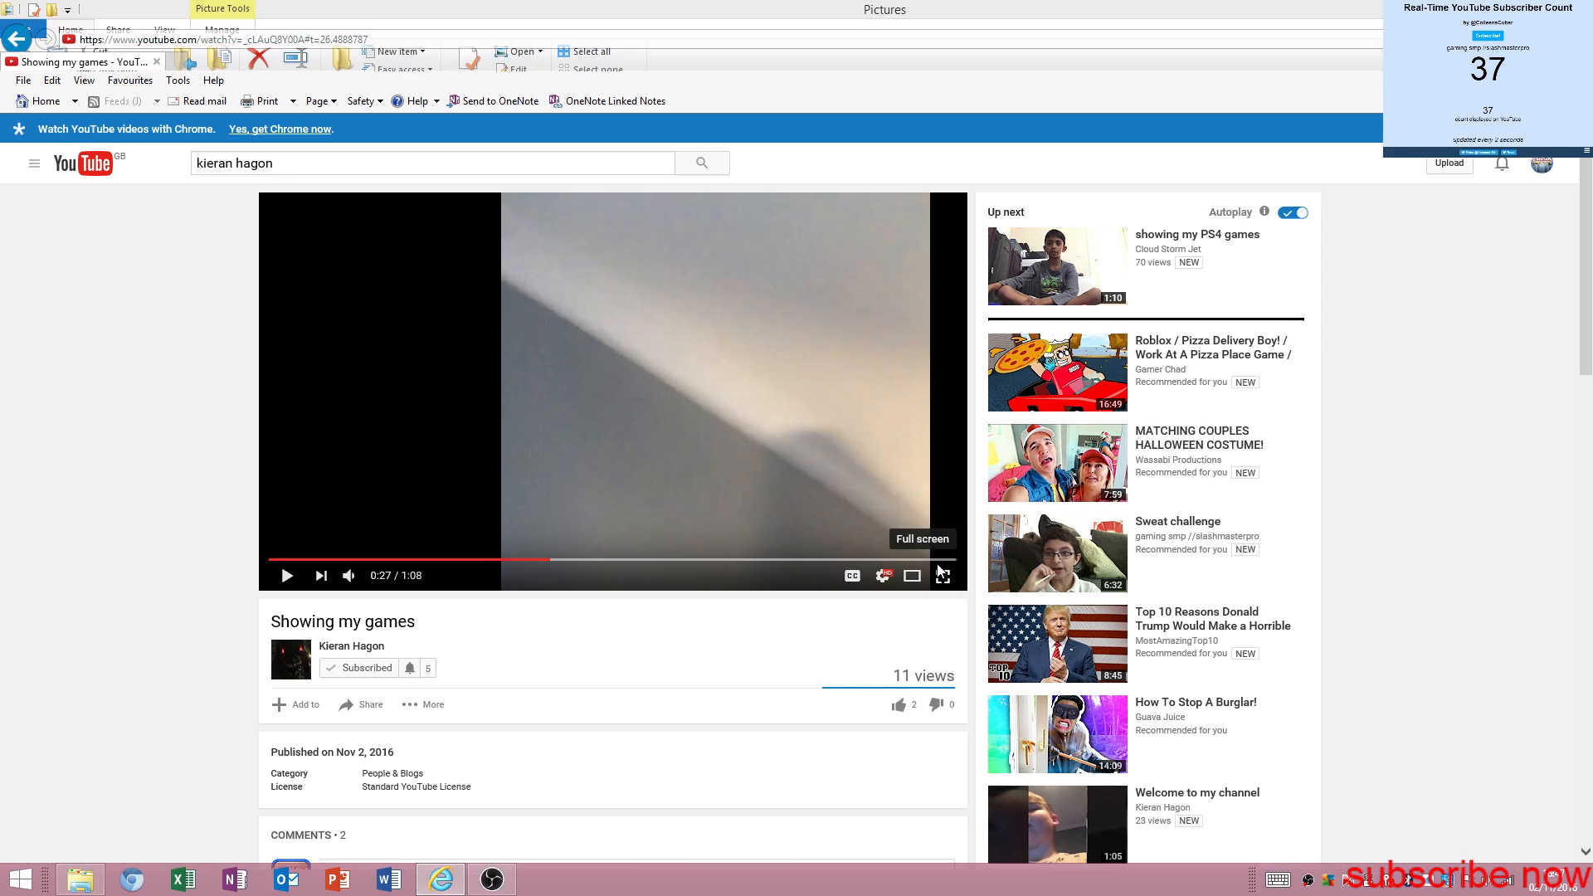
- Play 'Showing my games' full screen and pause it at the 1:00 mark
click(942, 575)
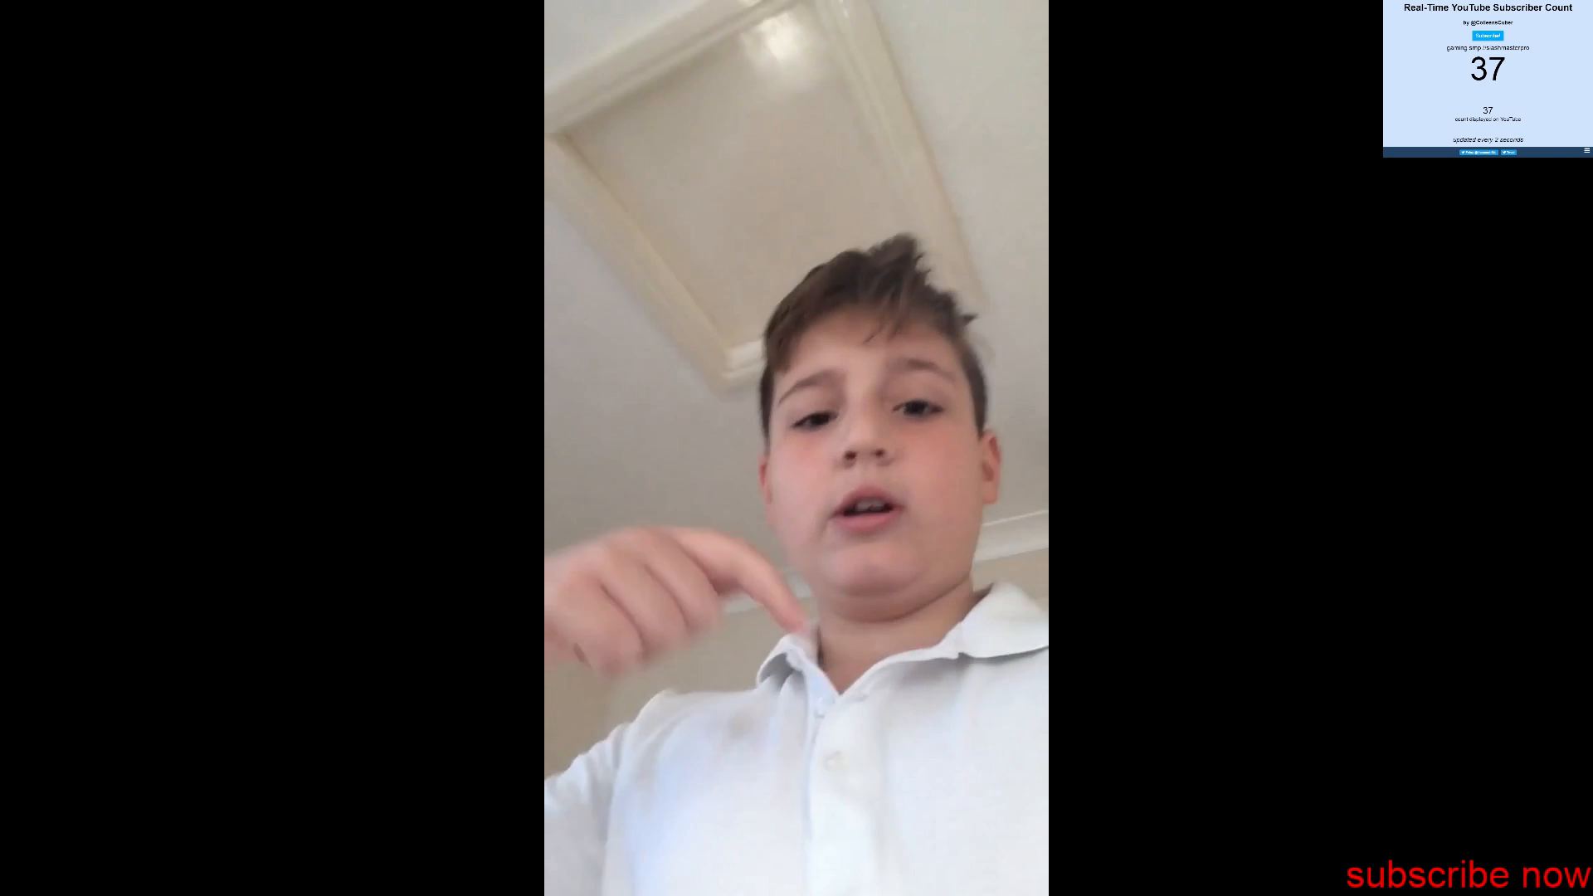
mouse_move(941, 302)
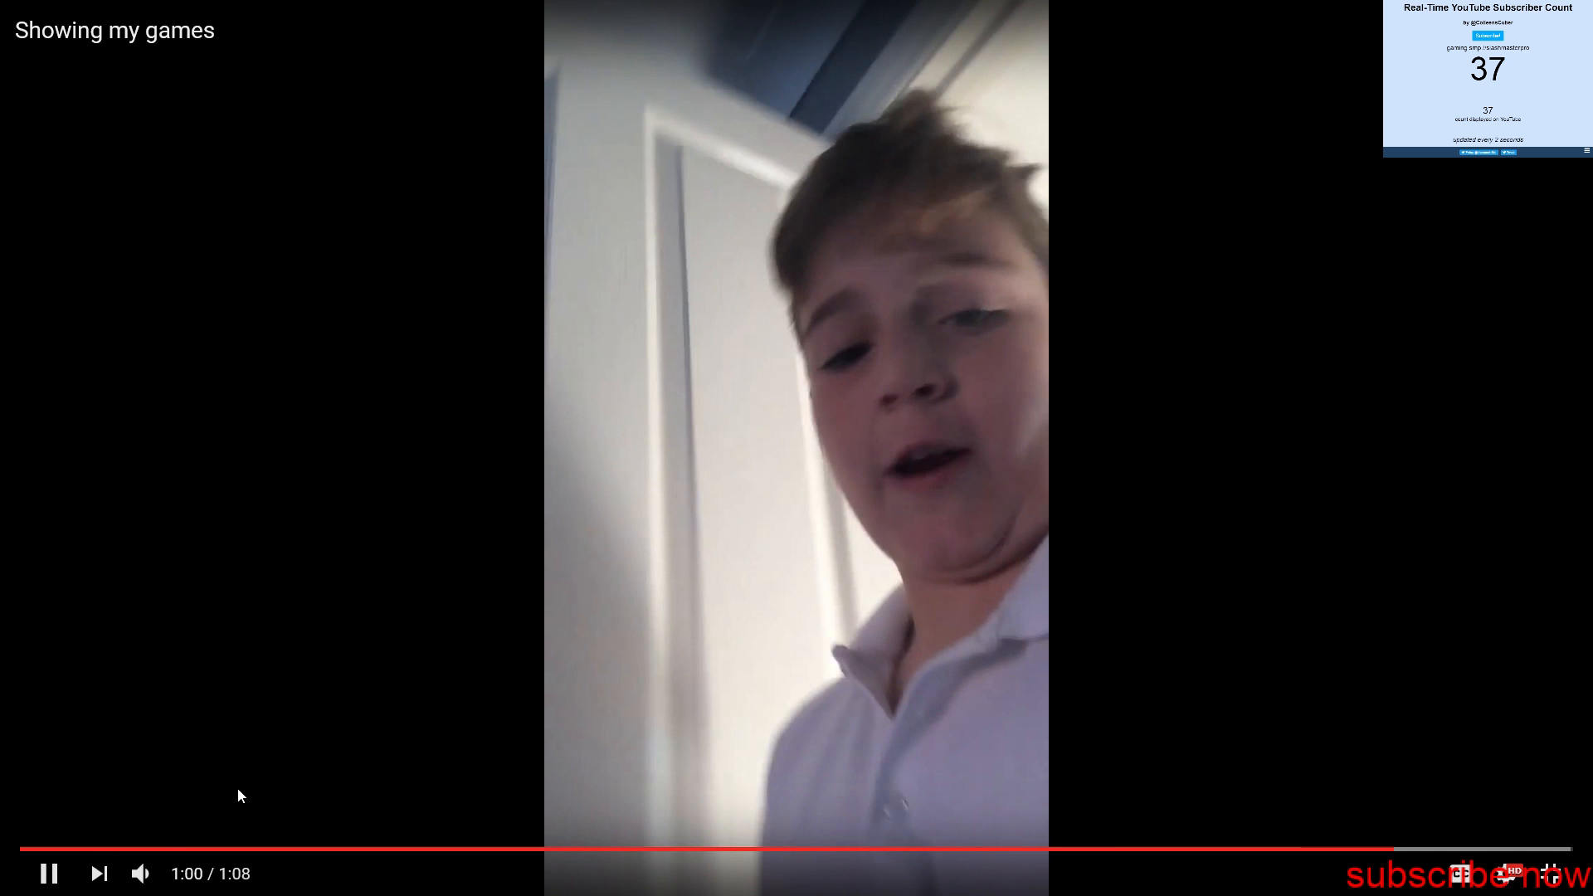
click(46, 873)
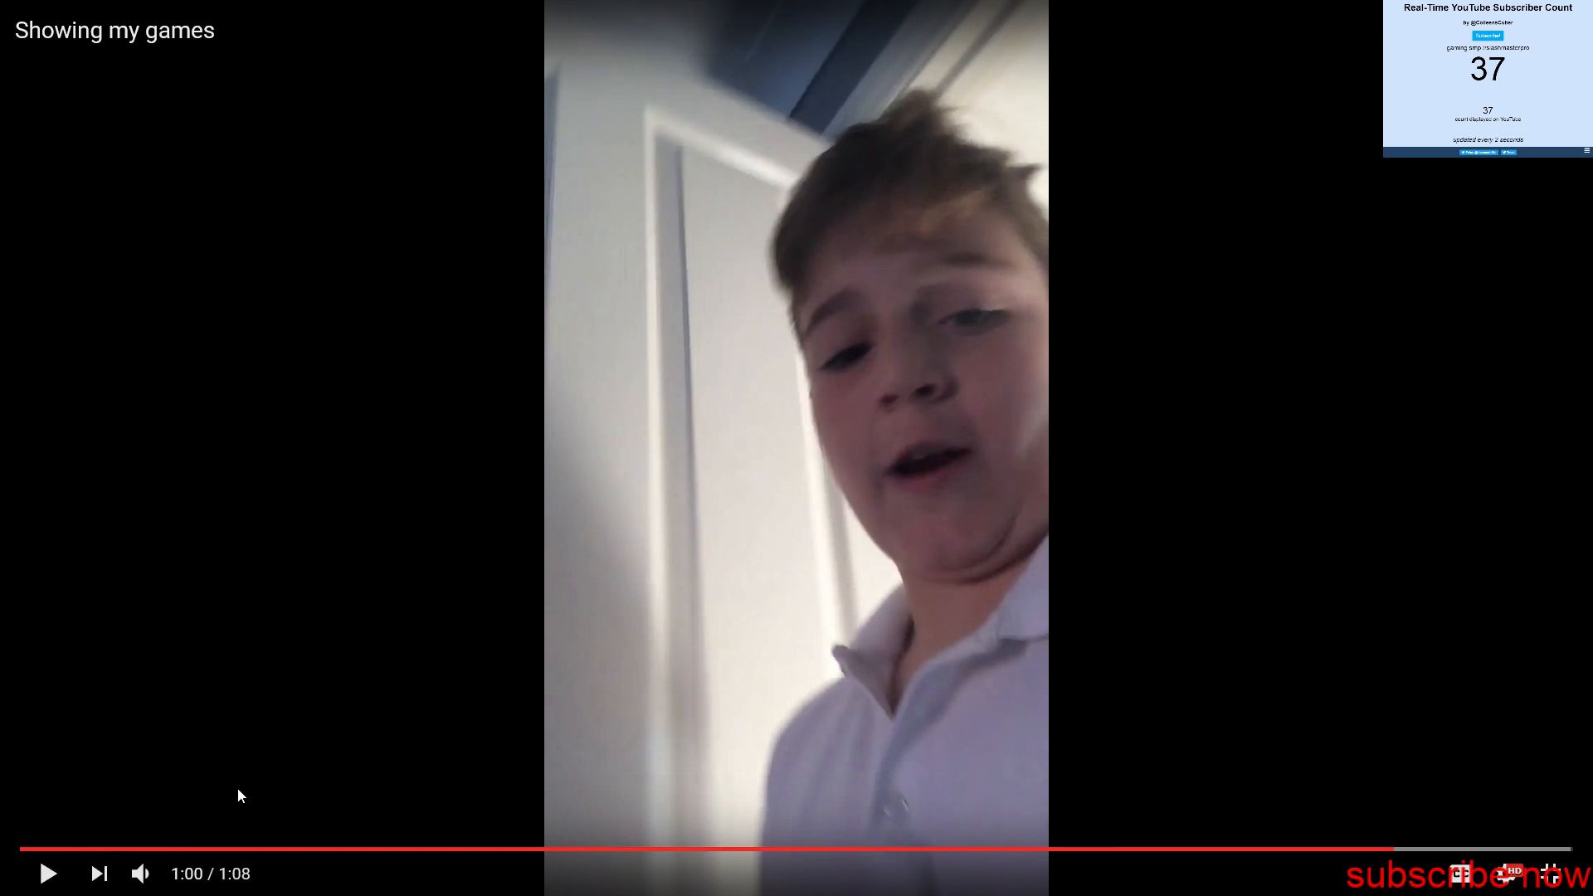
mouse_move(96, 45)
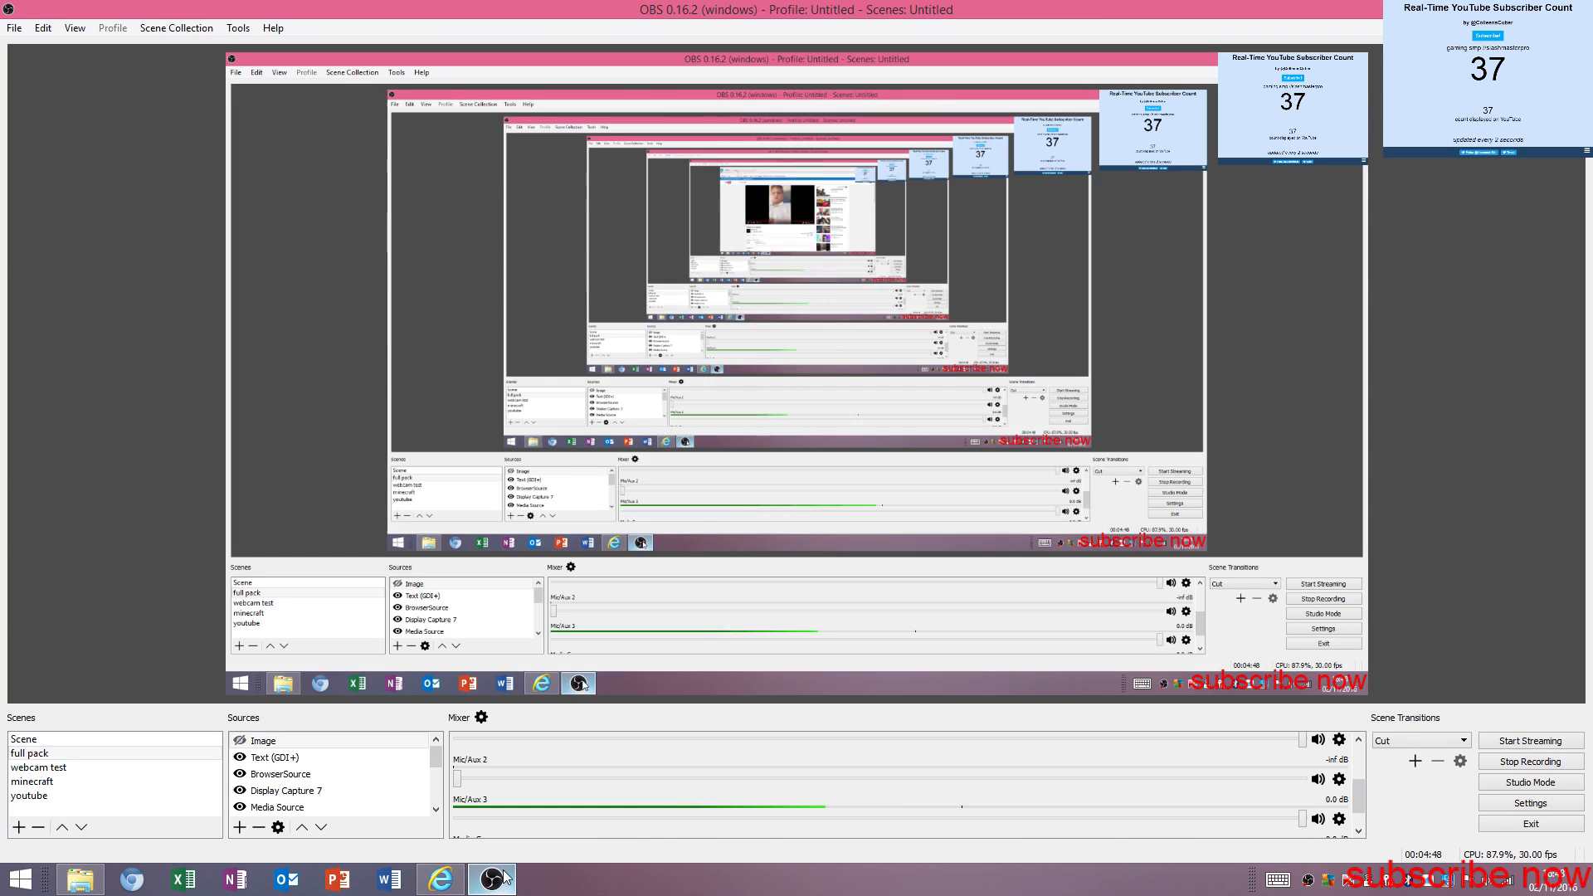
- Return to the browser, resume the video full screen, and exit full screen after it ends at 1:08
click(440, 879)
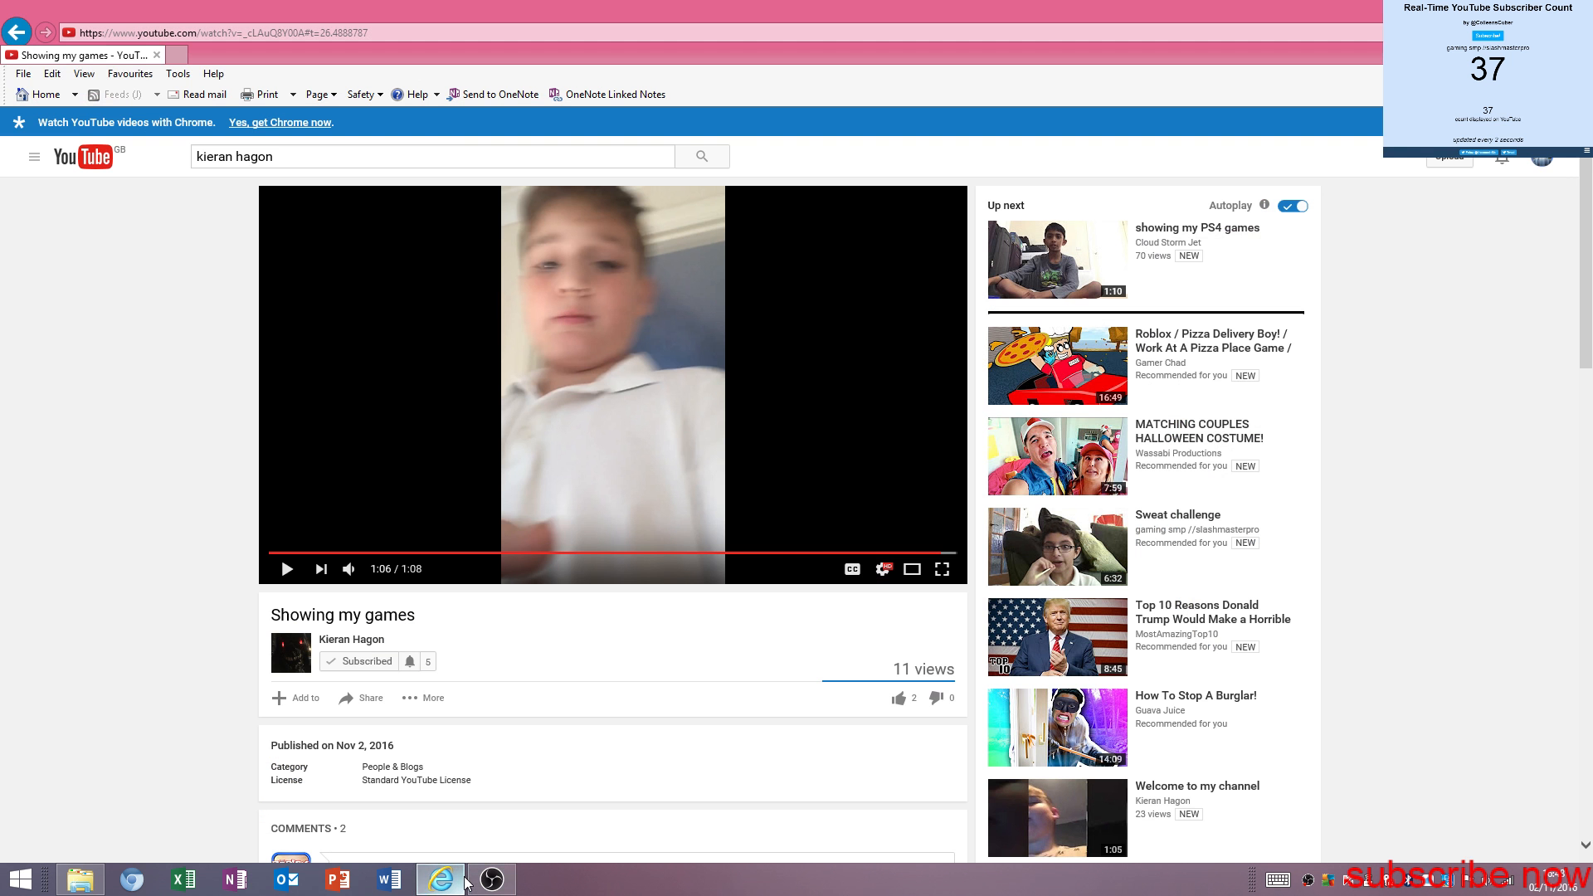
mouse_move(941, 570)
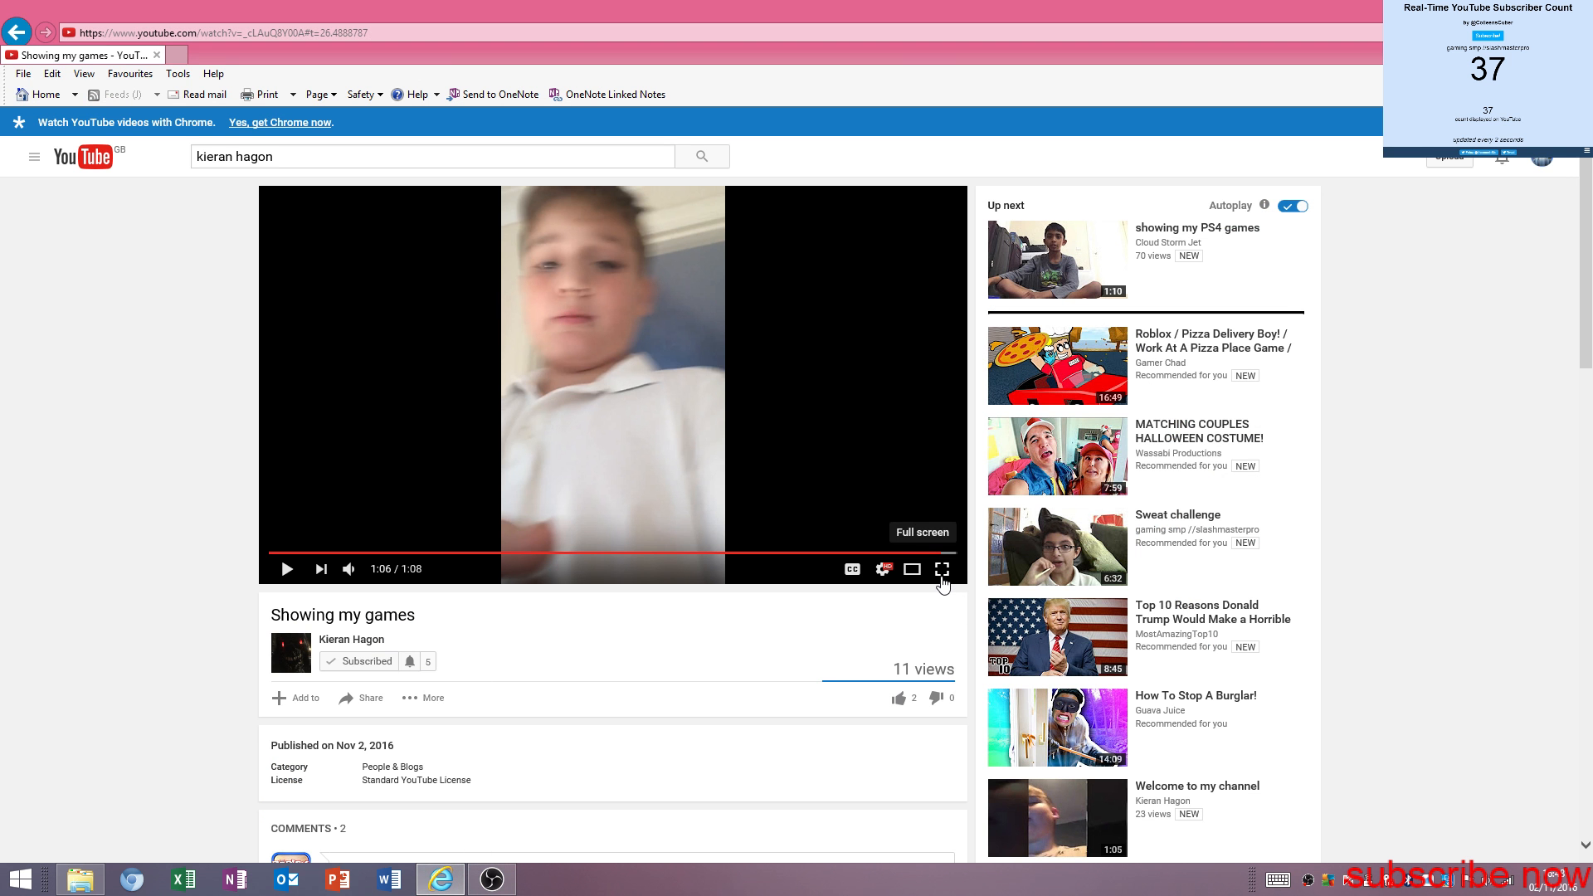
click(941, 570)
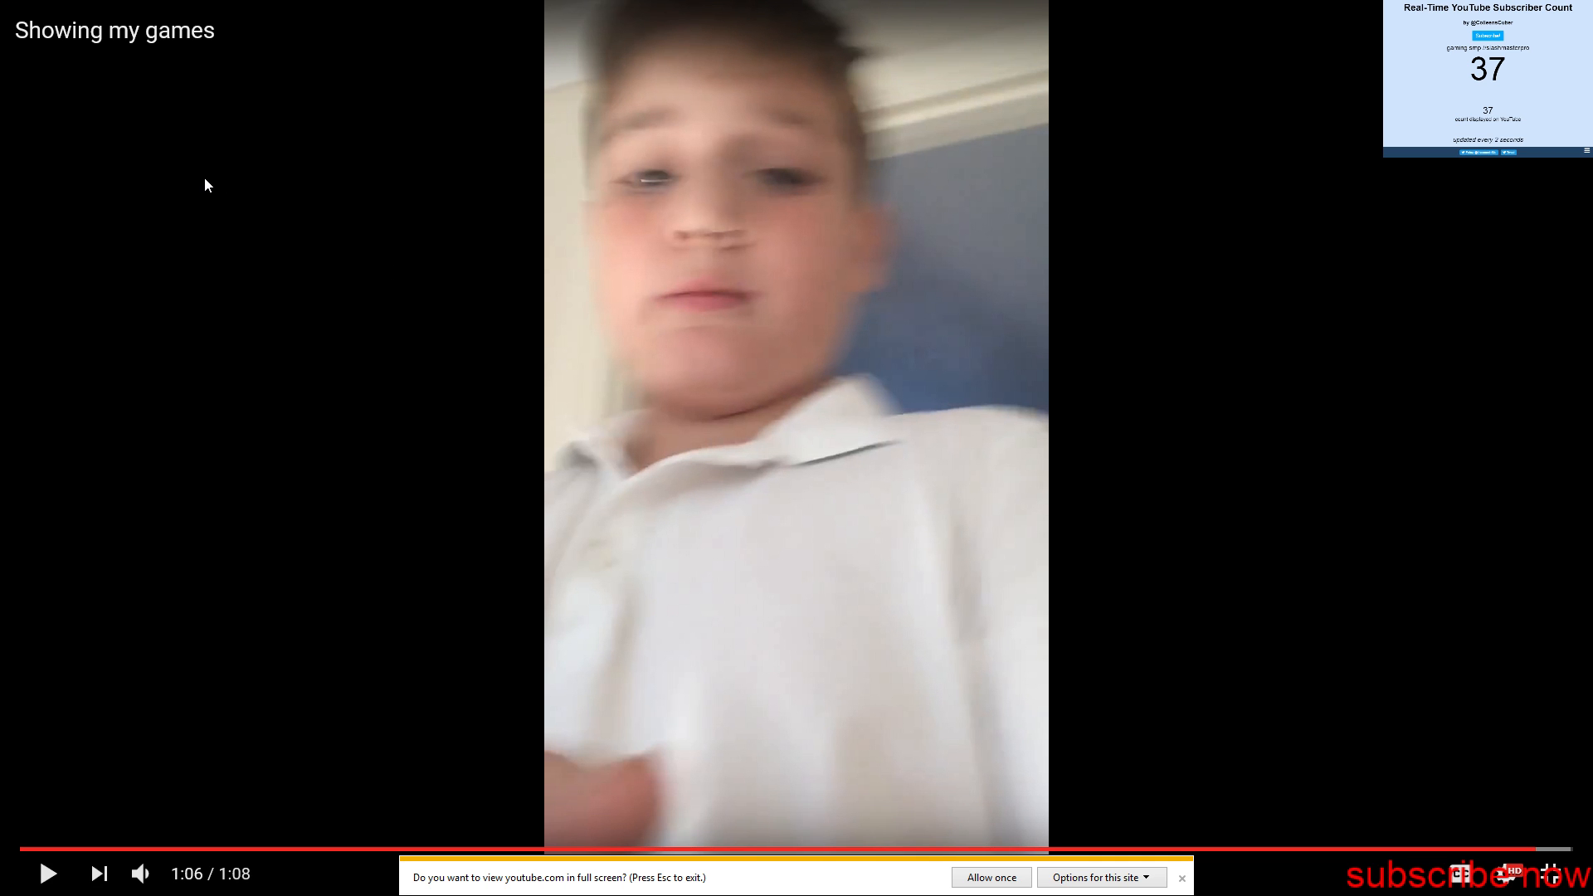
click(48, 873)
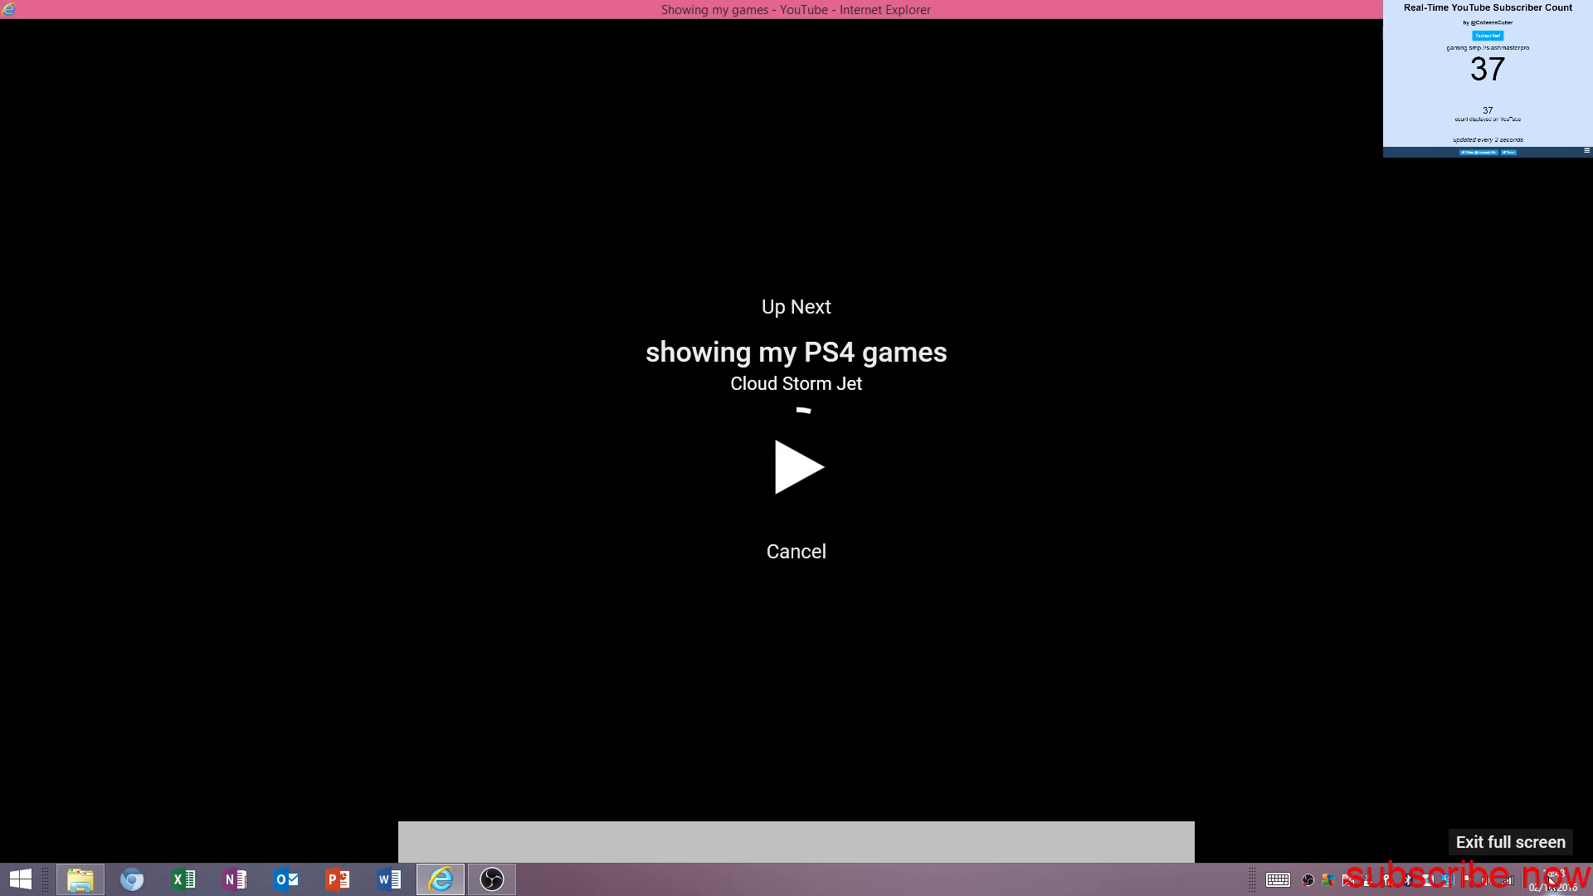
click(1508, 841)
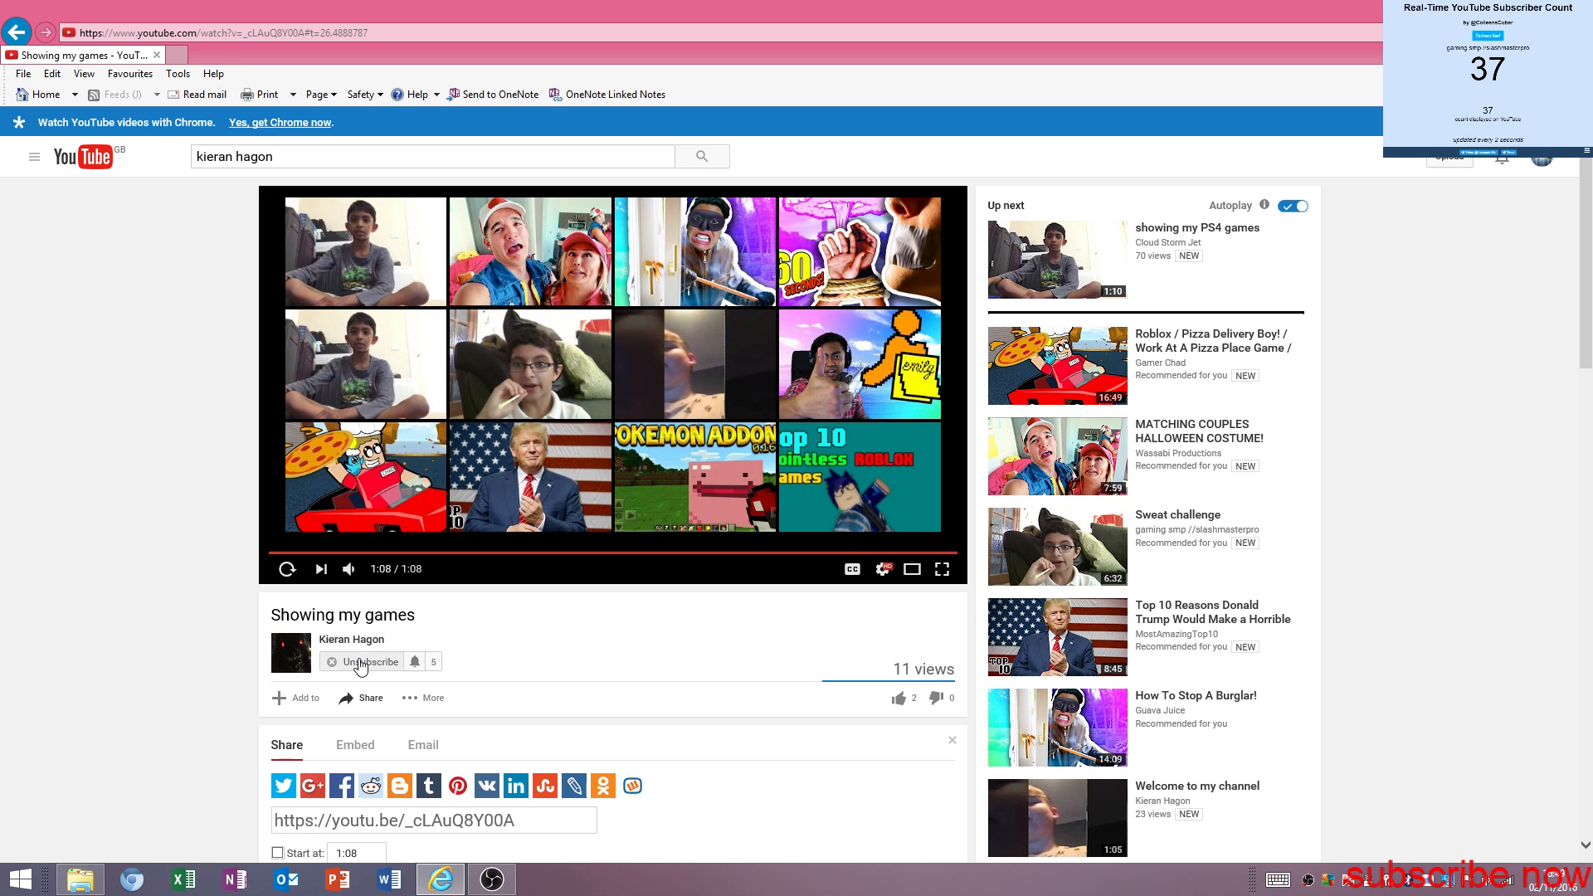
- Unsubscribe from and resubscribe to Kieran Hagon, then open the YouTube guide menu
click(368, 661)
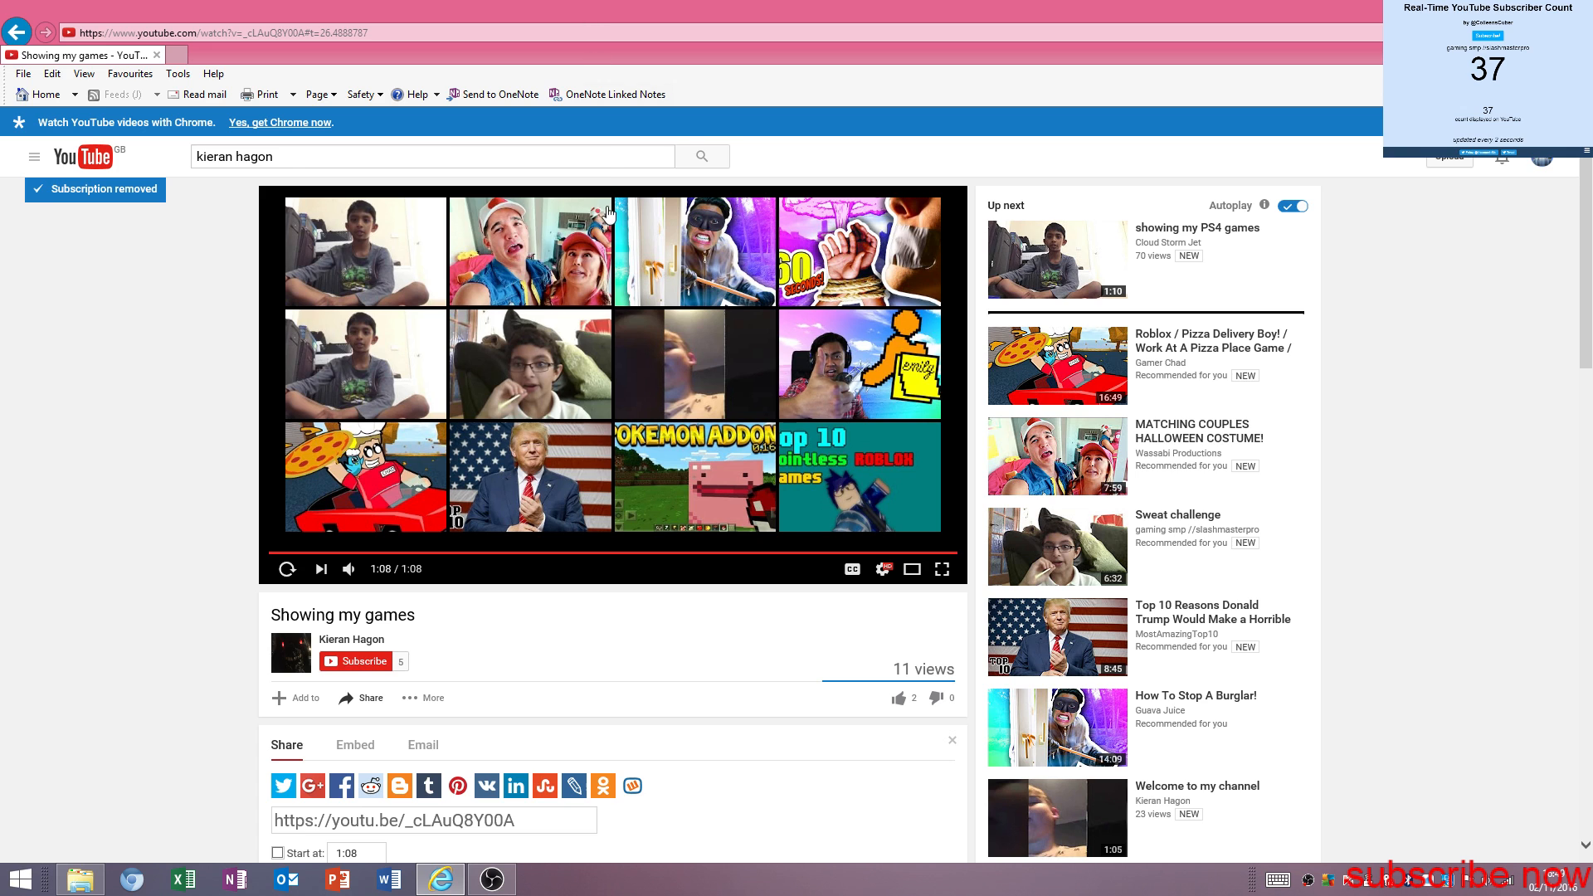
mouse_move(404, 642)
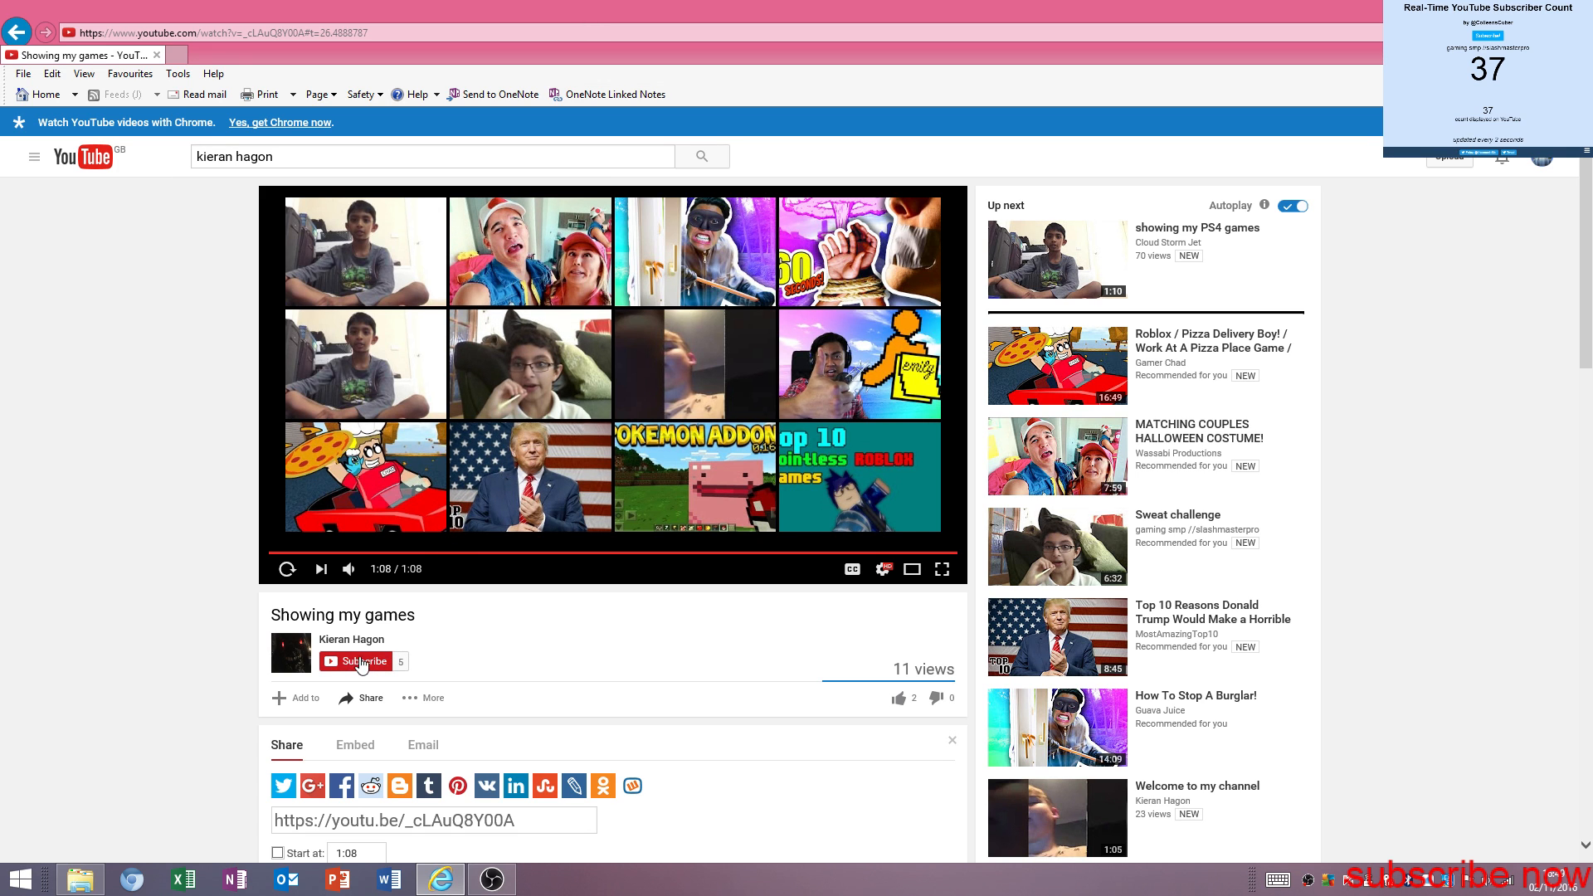
click(359, 661)
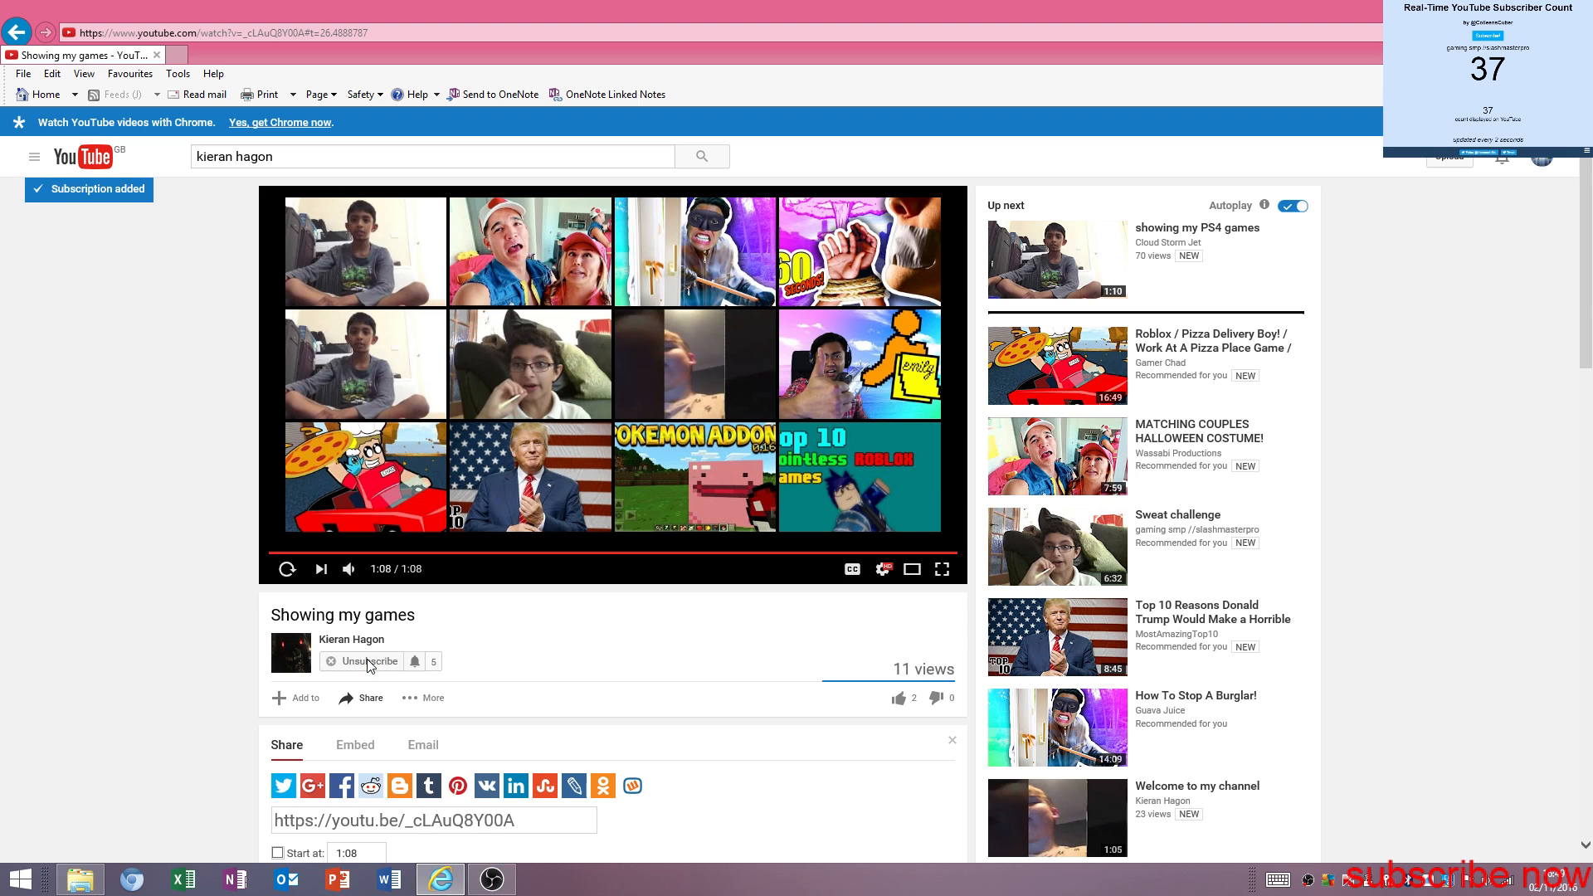
click(366, 660)
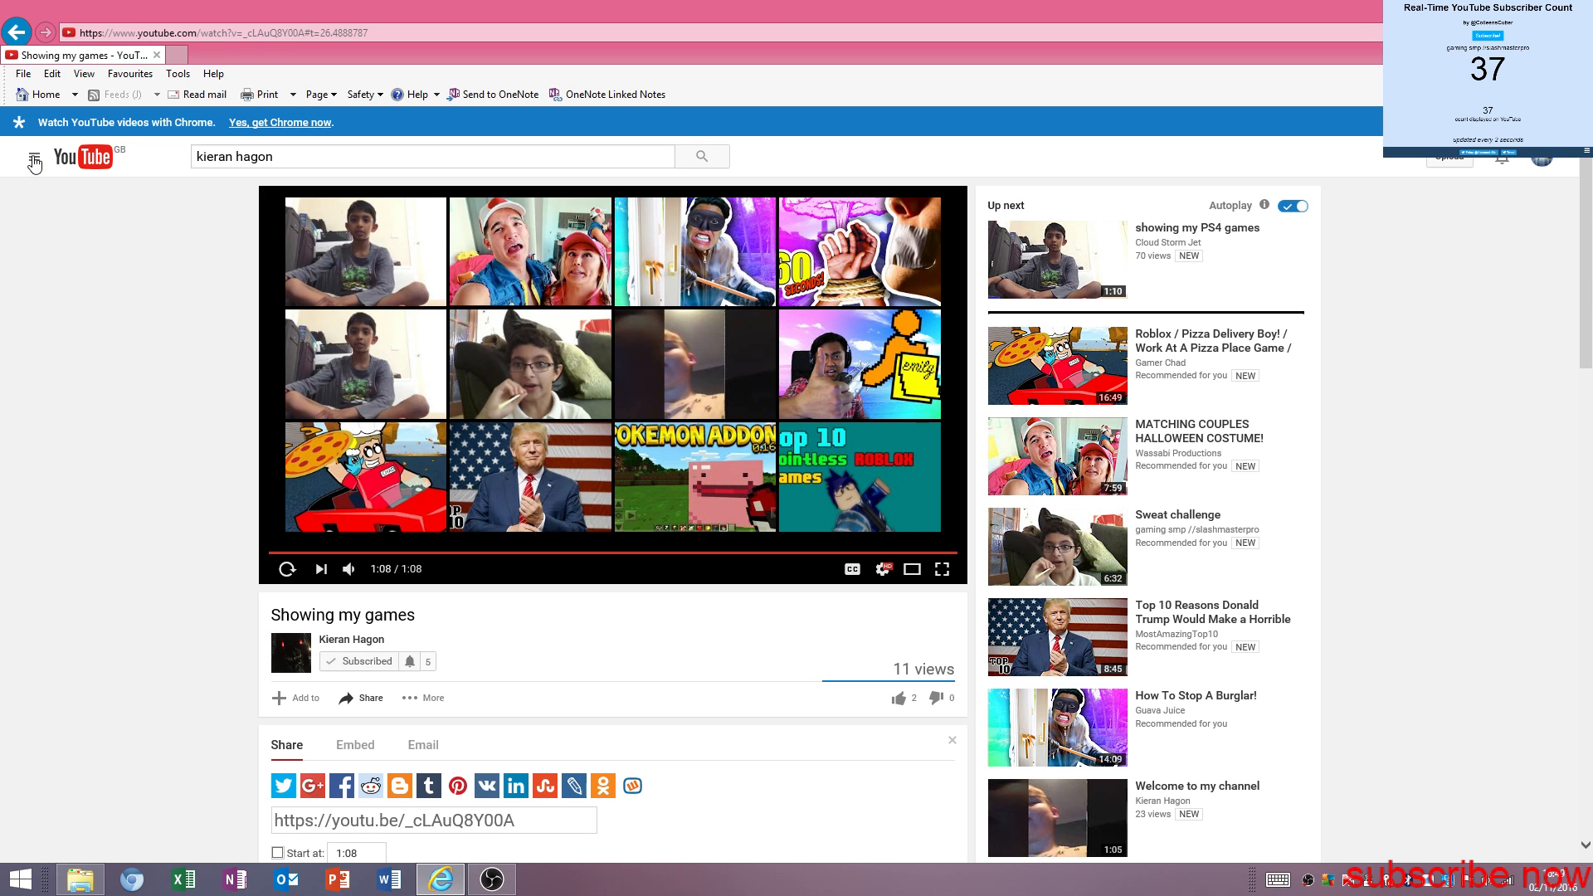
click(33, 157)
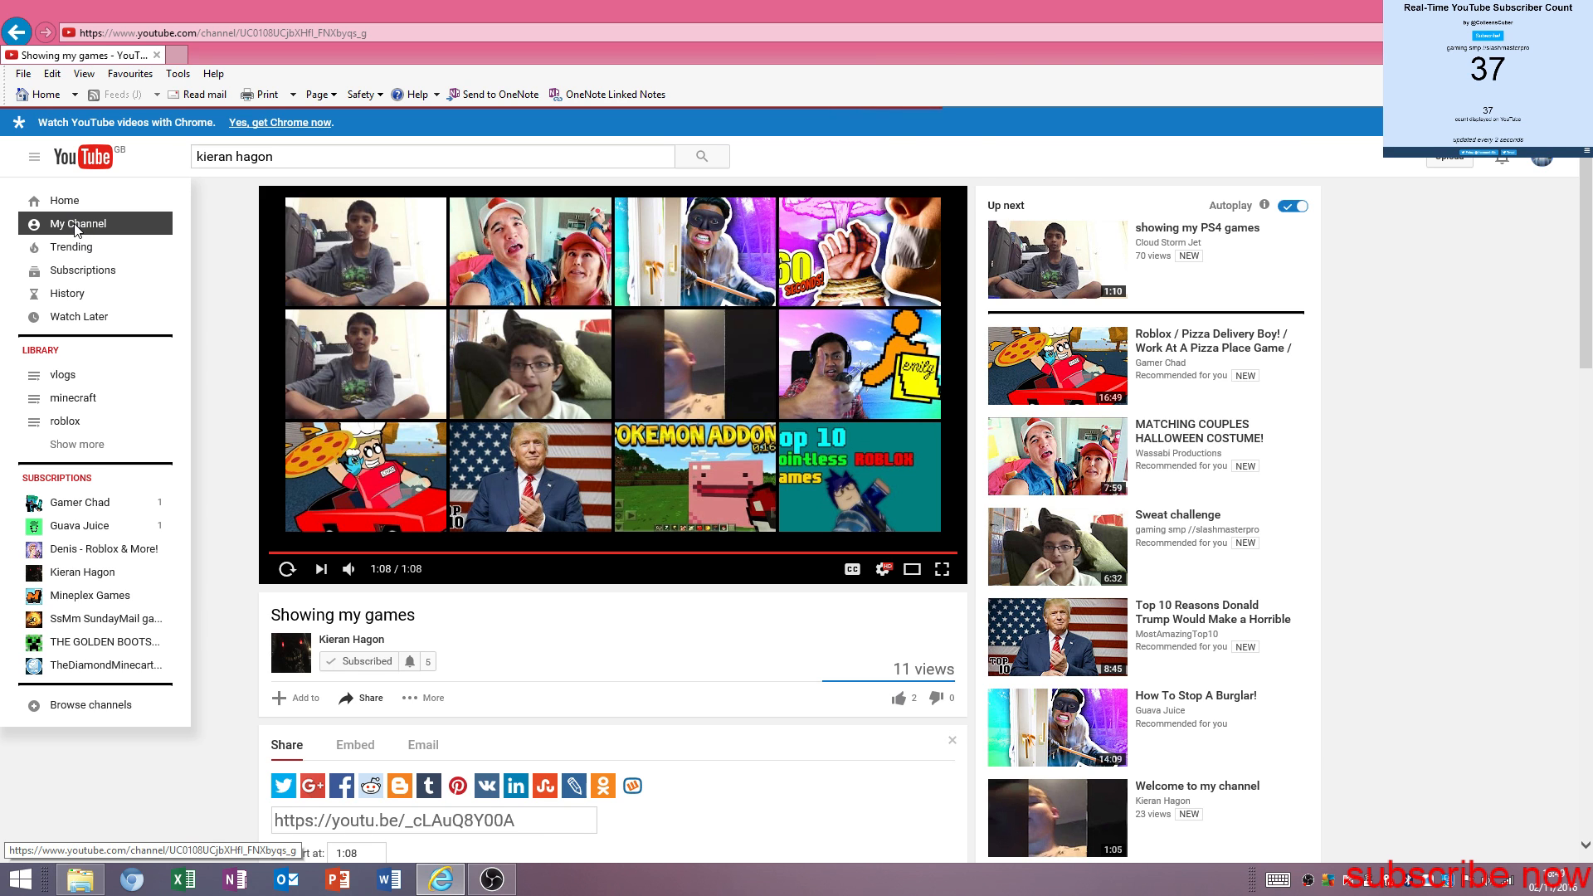
click(76, 223)
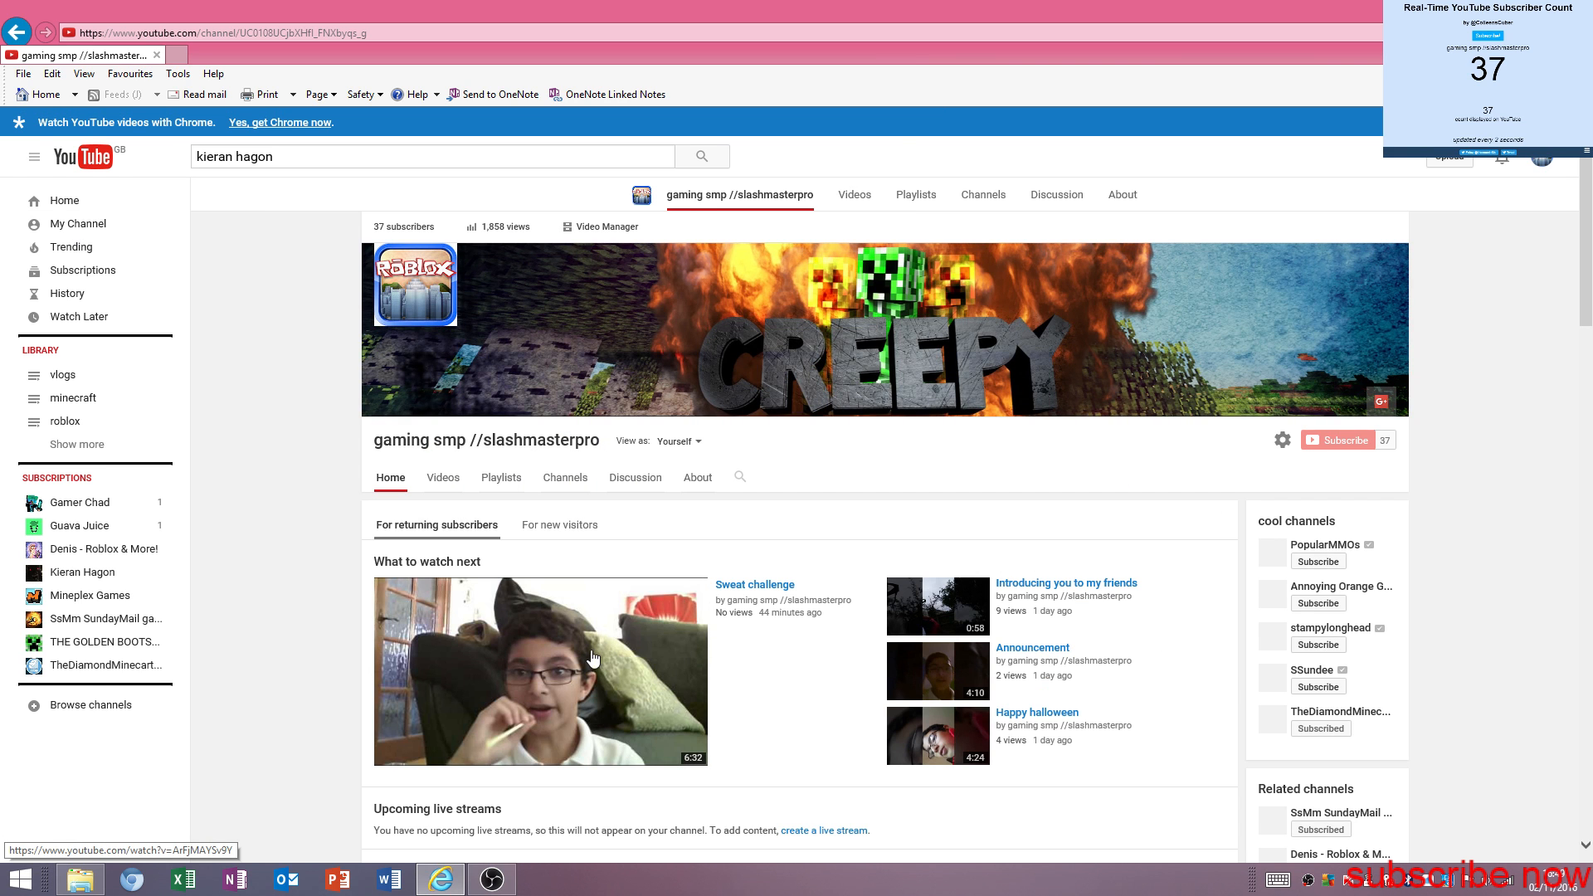
scroll(down, 3)
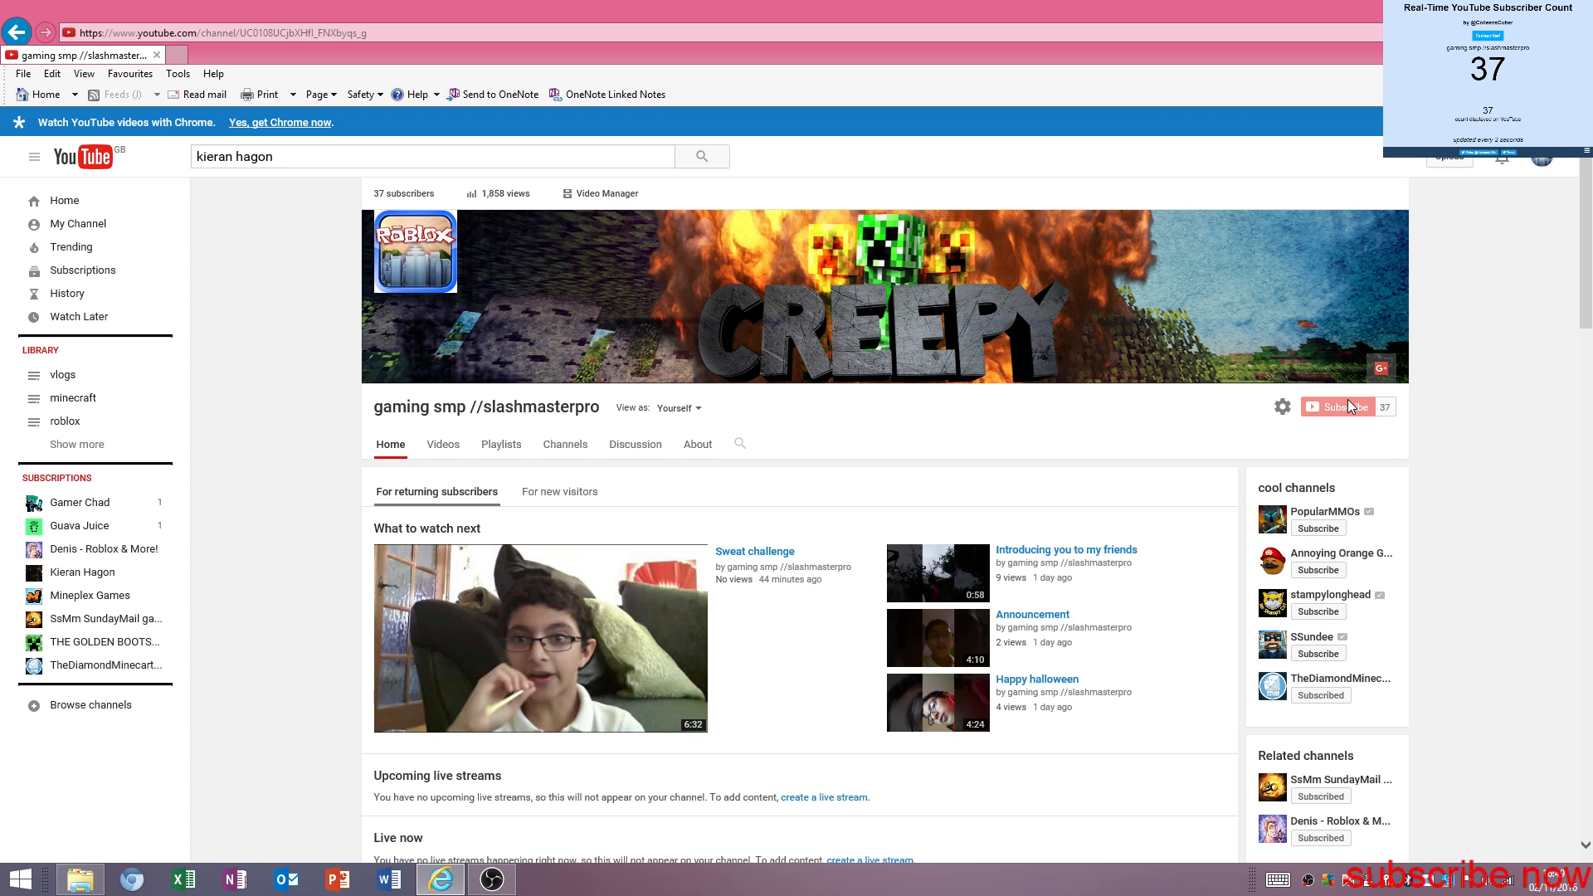
scroll(down, 3)
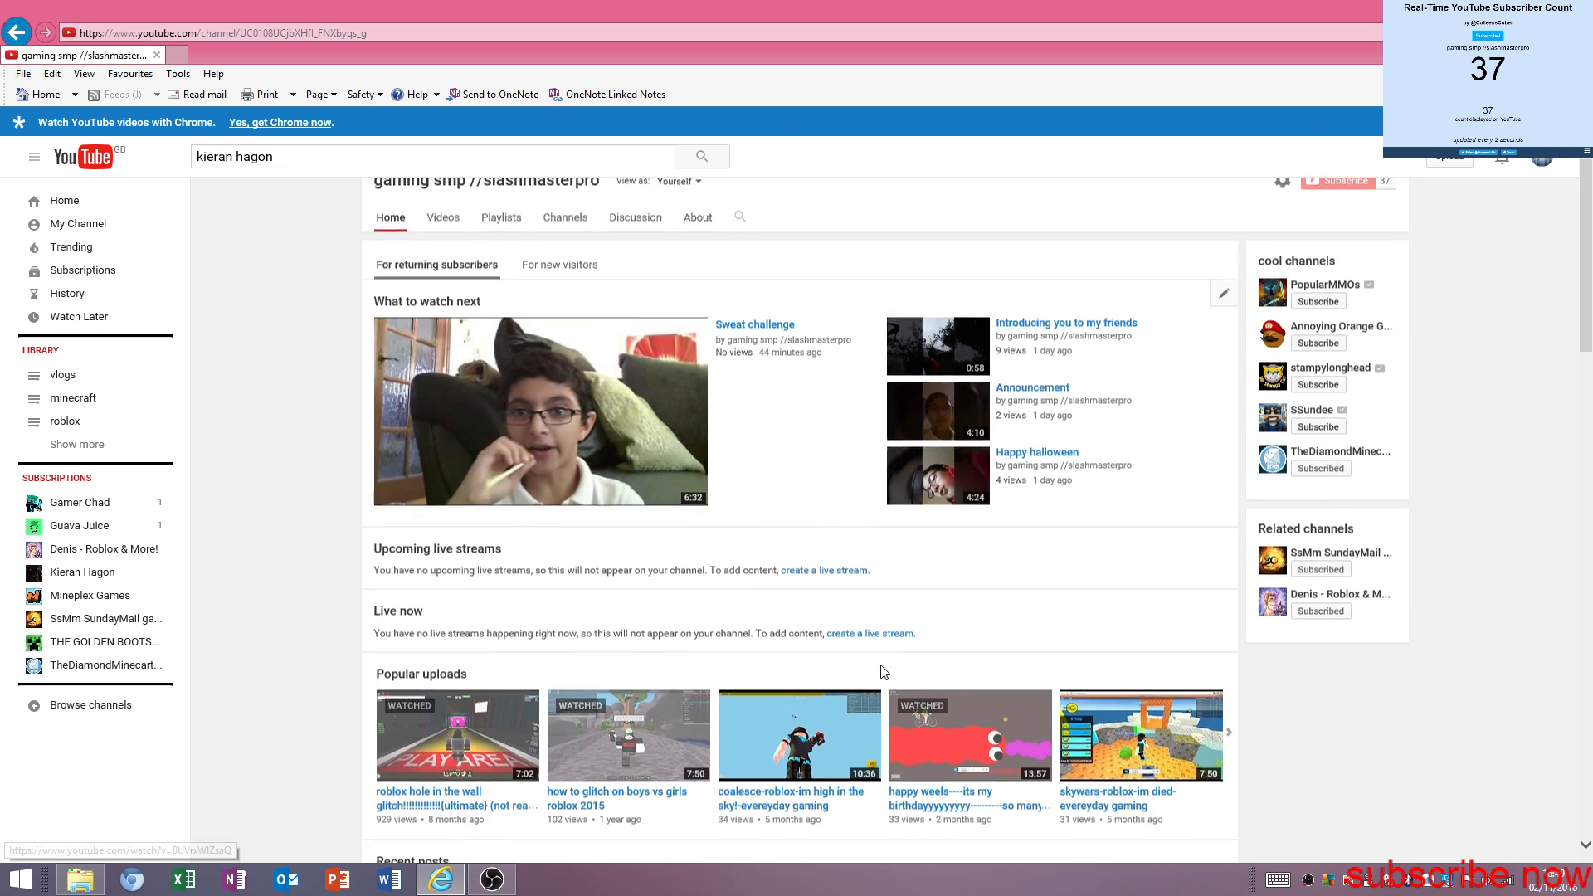
scroll(down, 3)
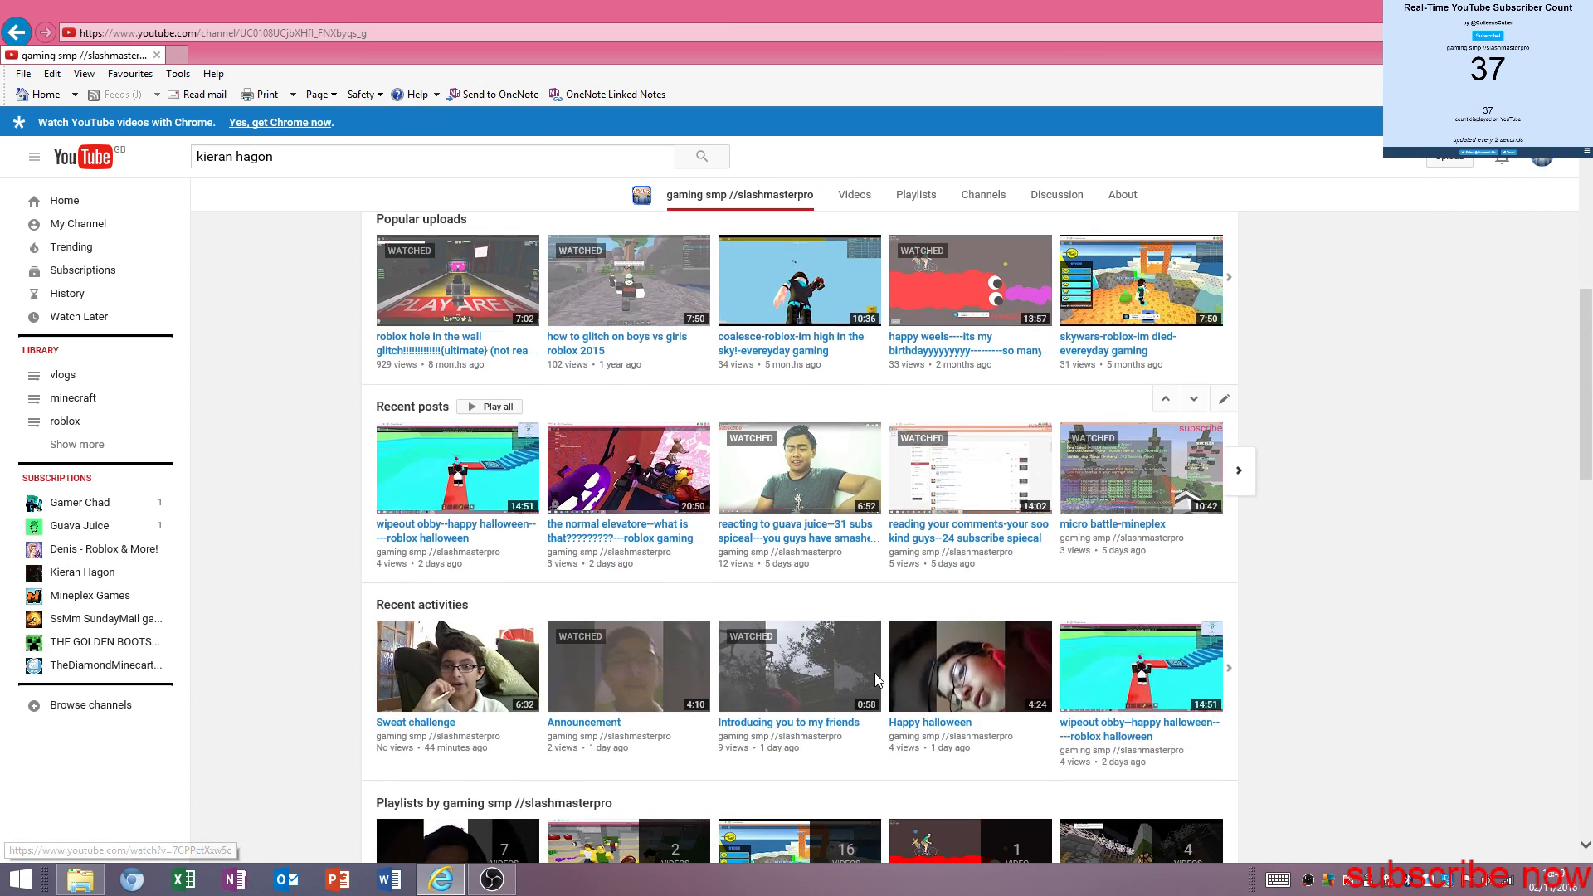
scroll(down, 3)
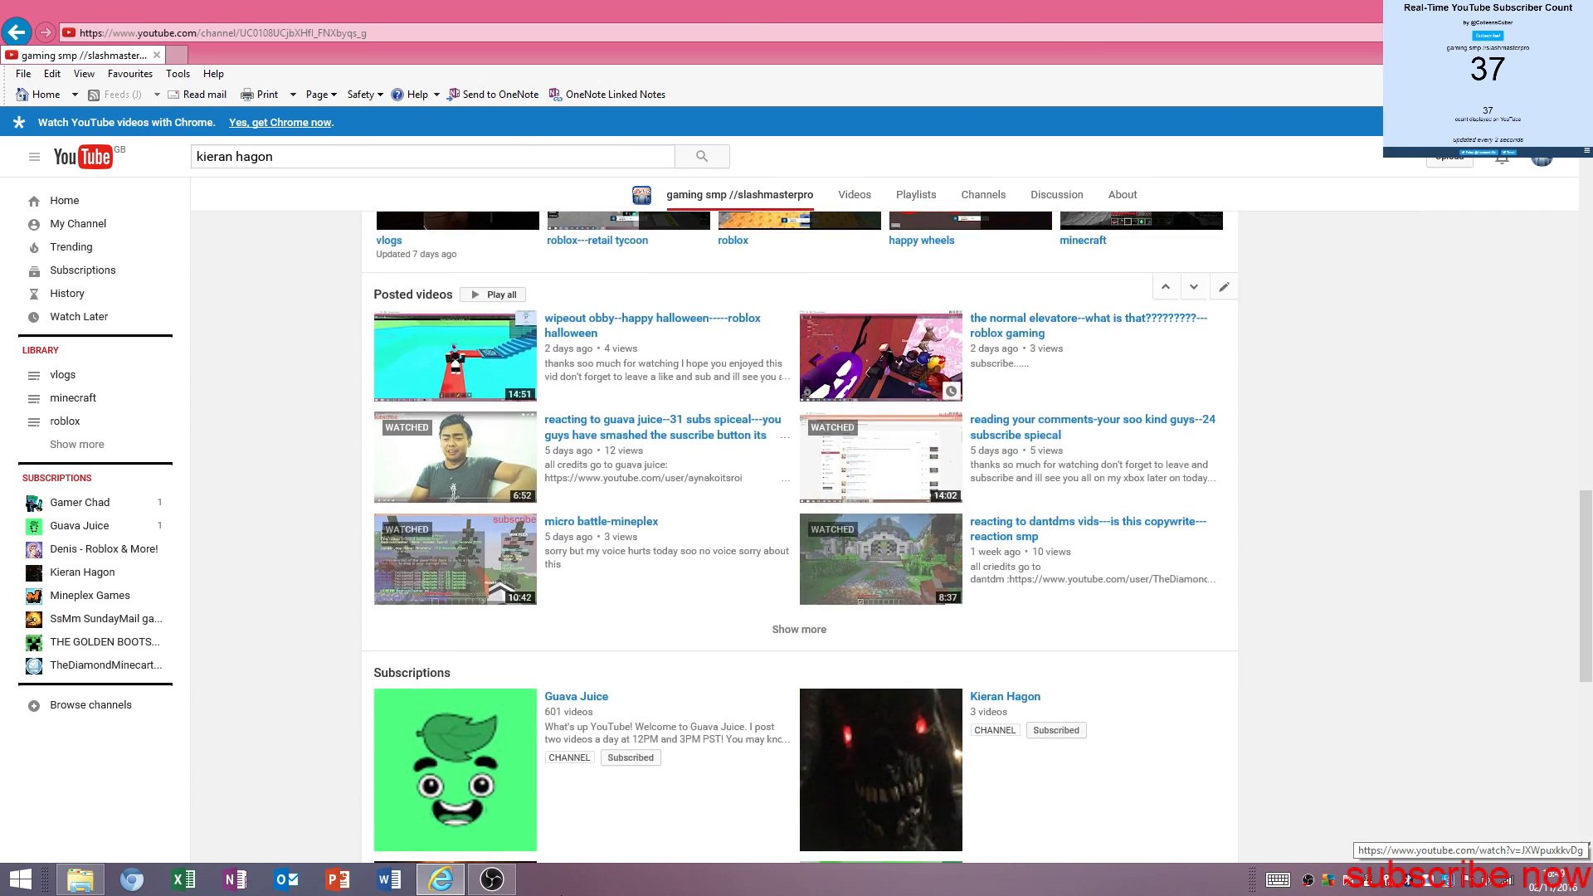
scroll(down, 3)
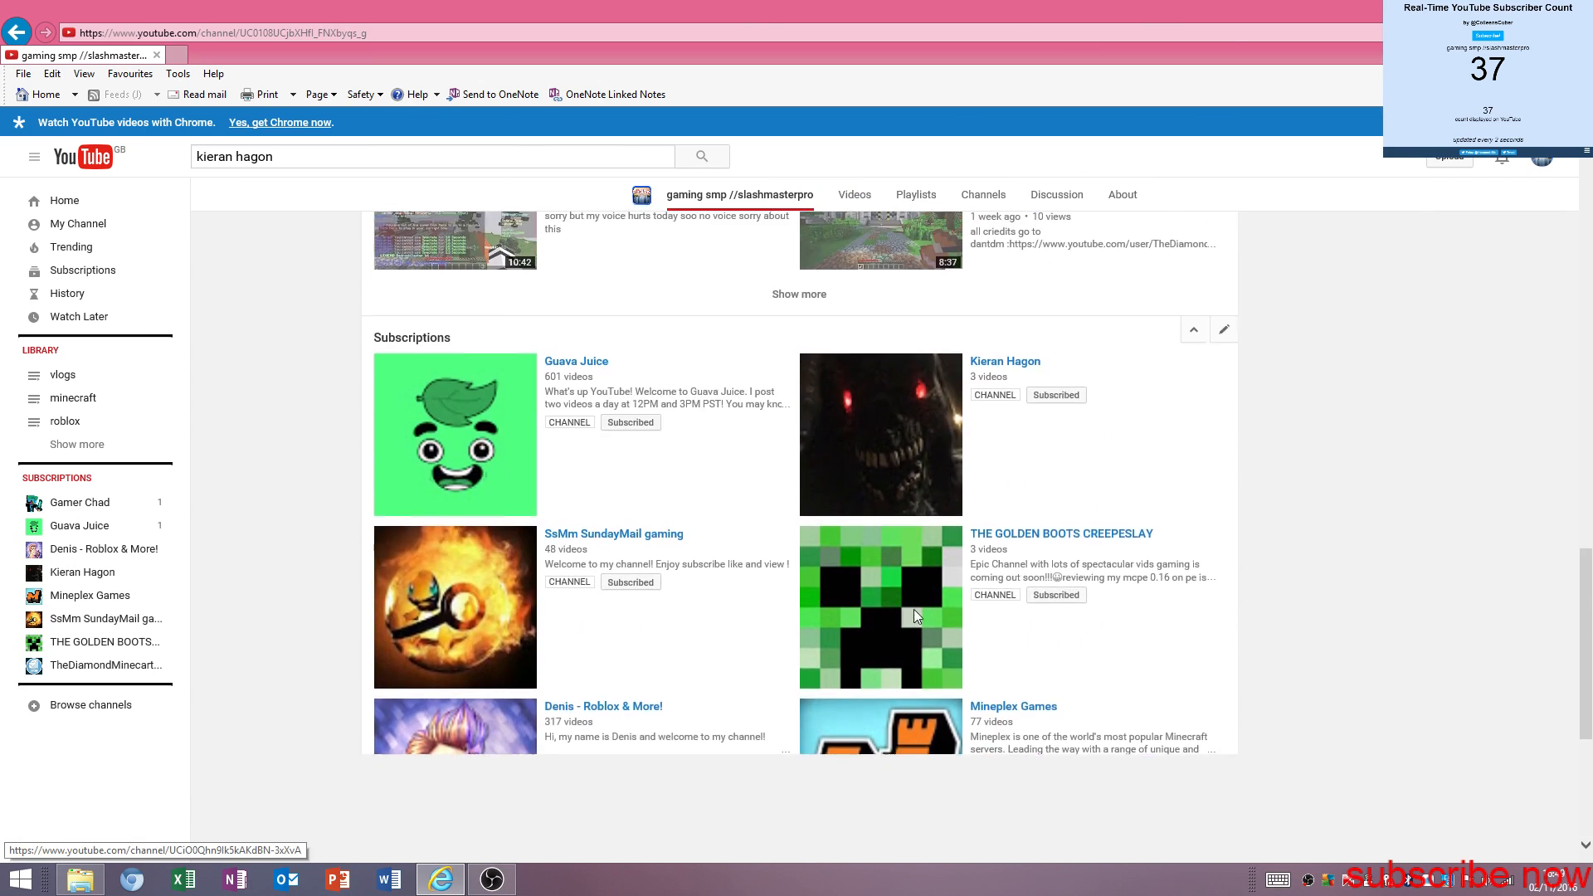
scroll(down, 3)
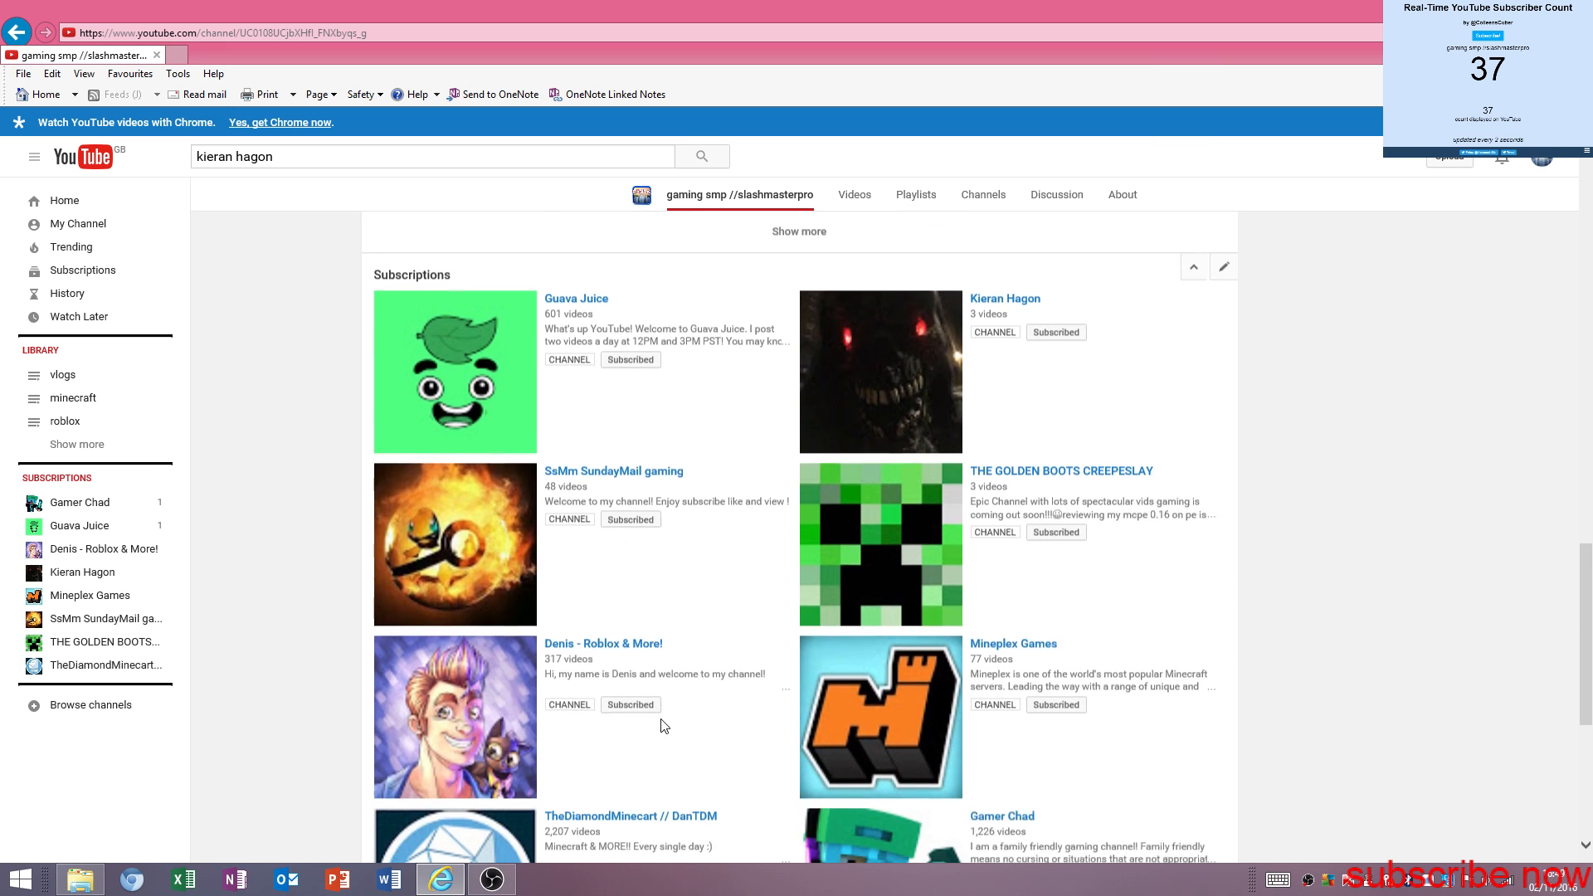
scroll(down, 3)
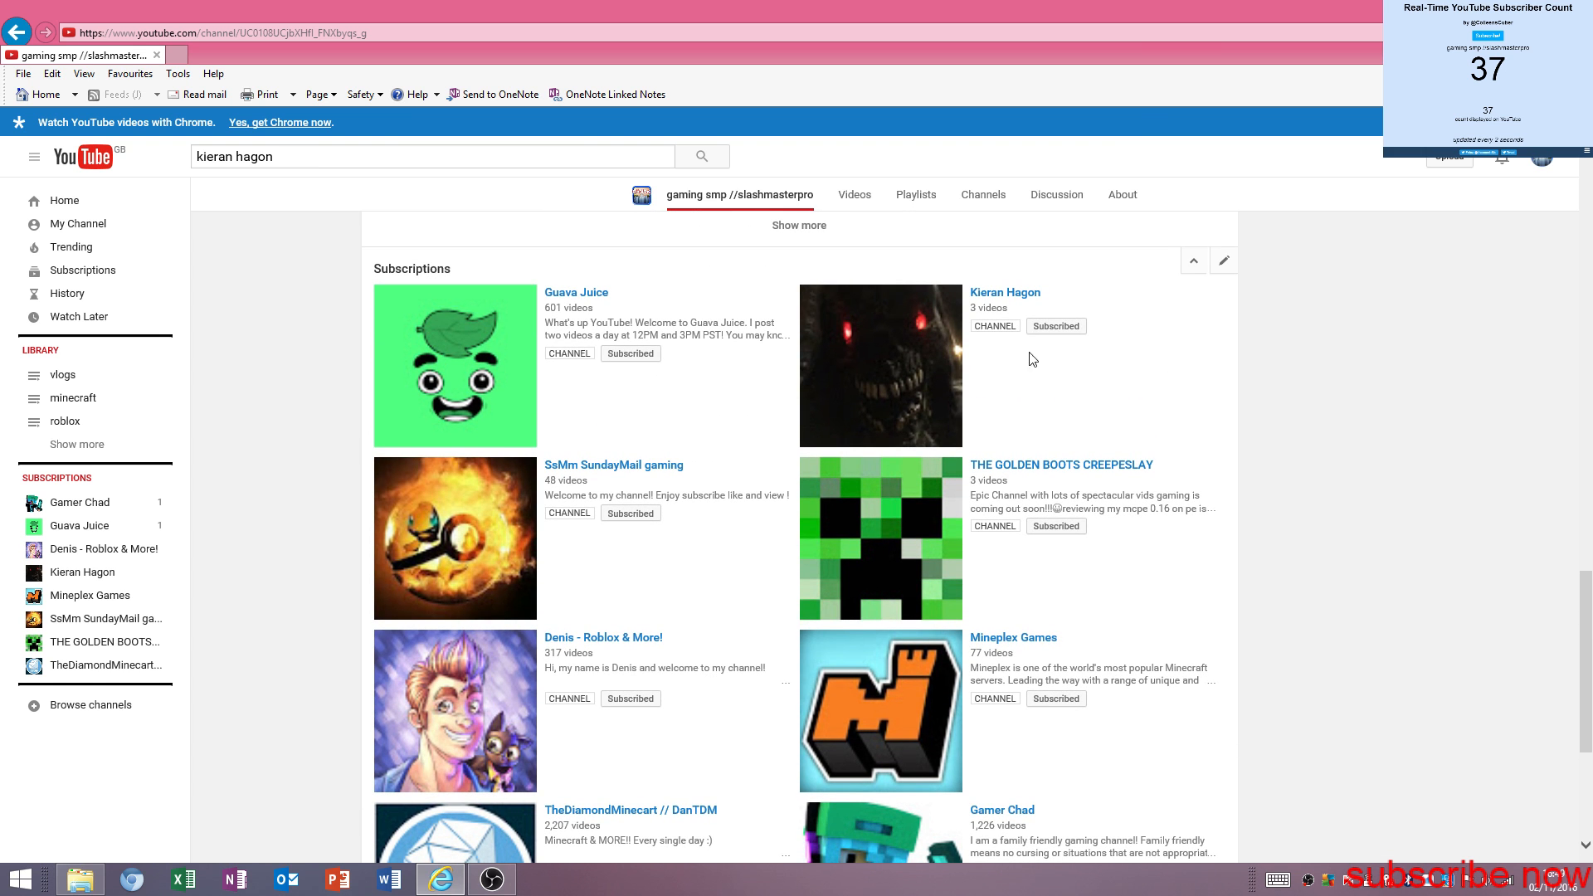
scroll(down, 3)
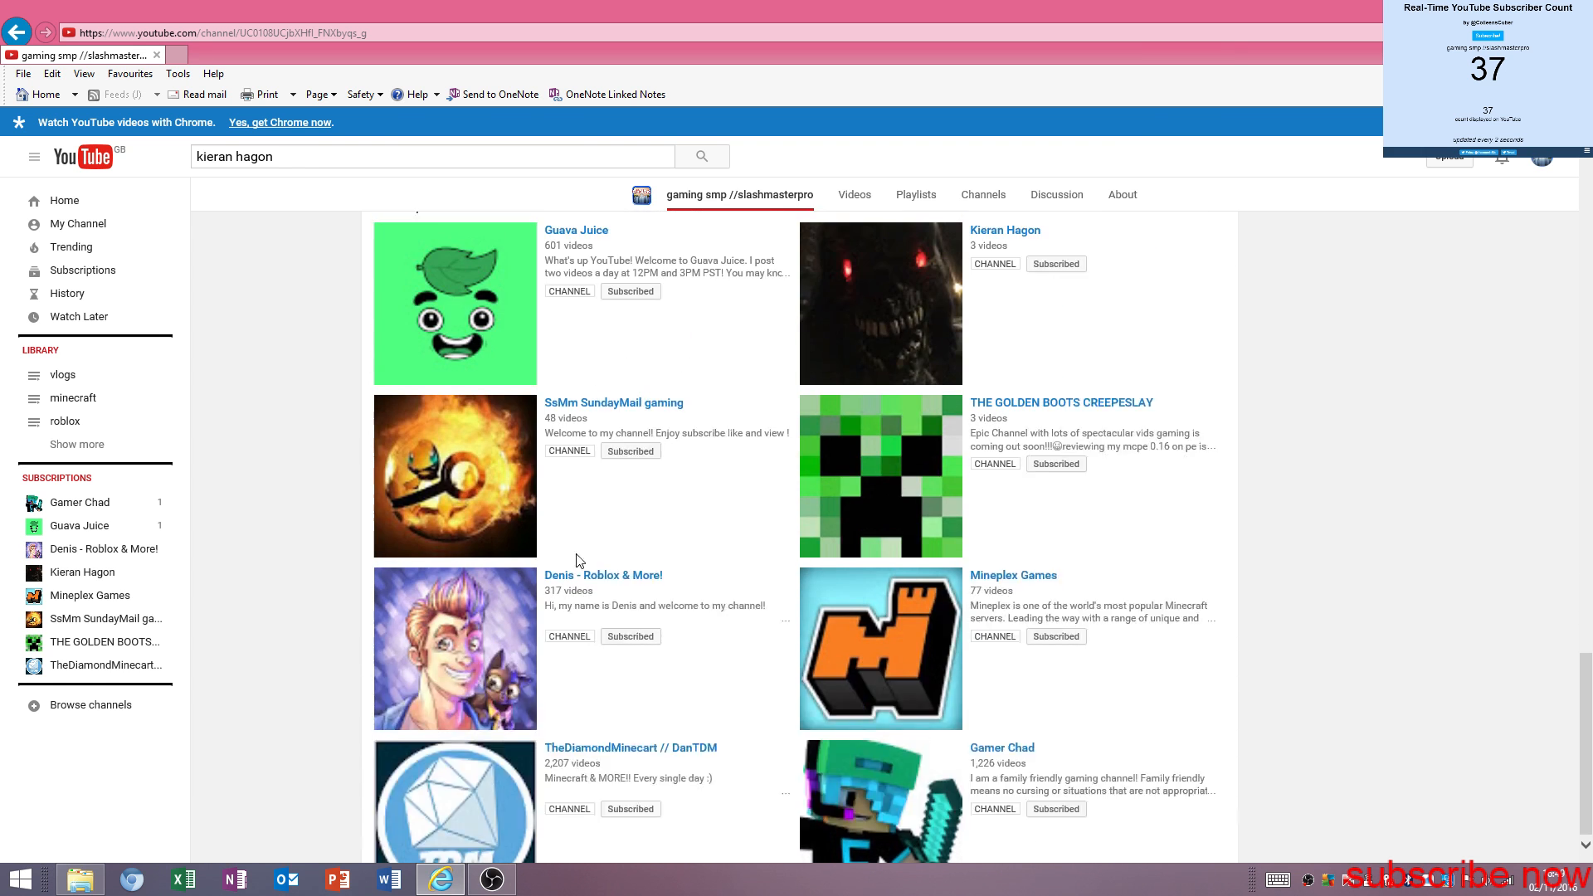
scroll(down, 3)
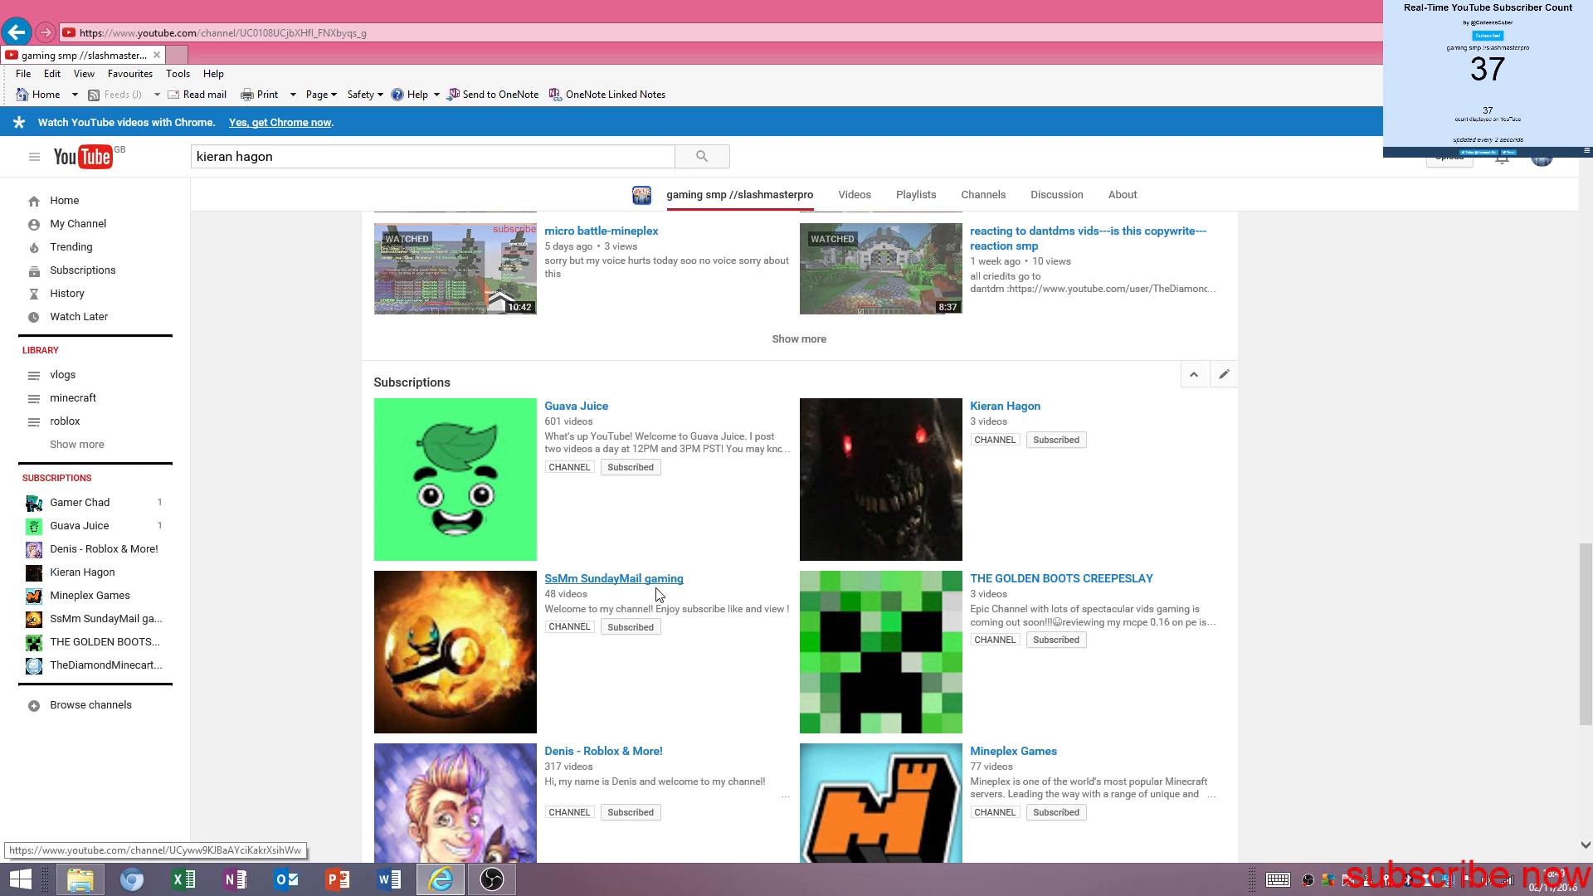
mouse_move(557, 577)
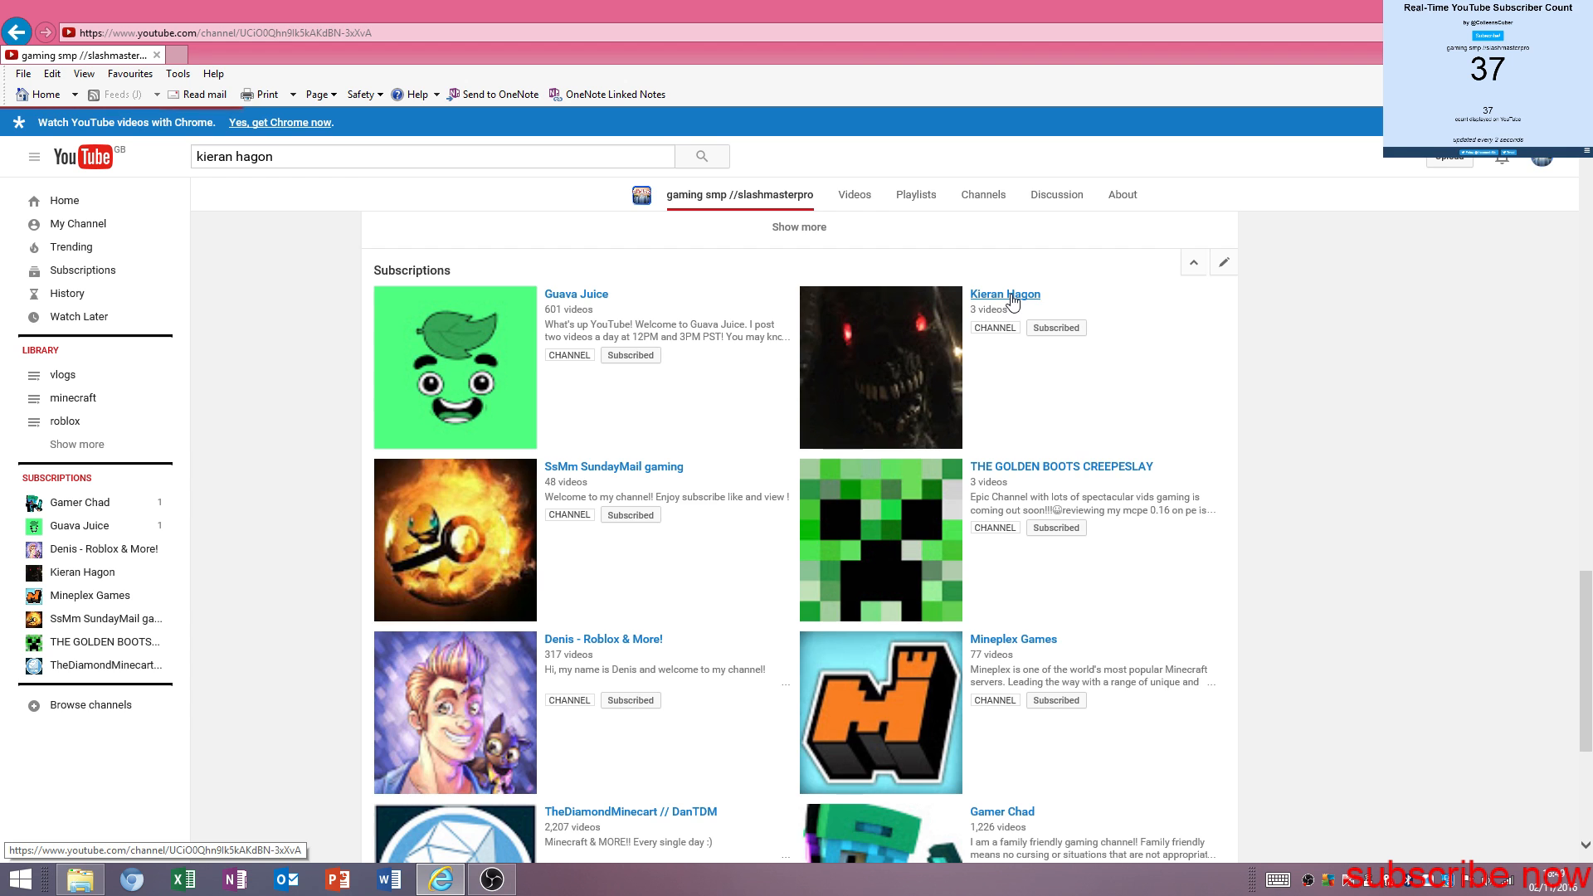
click(1004, 294)
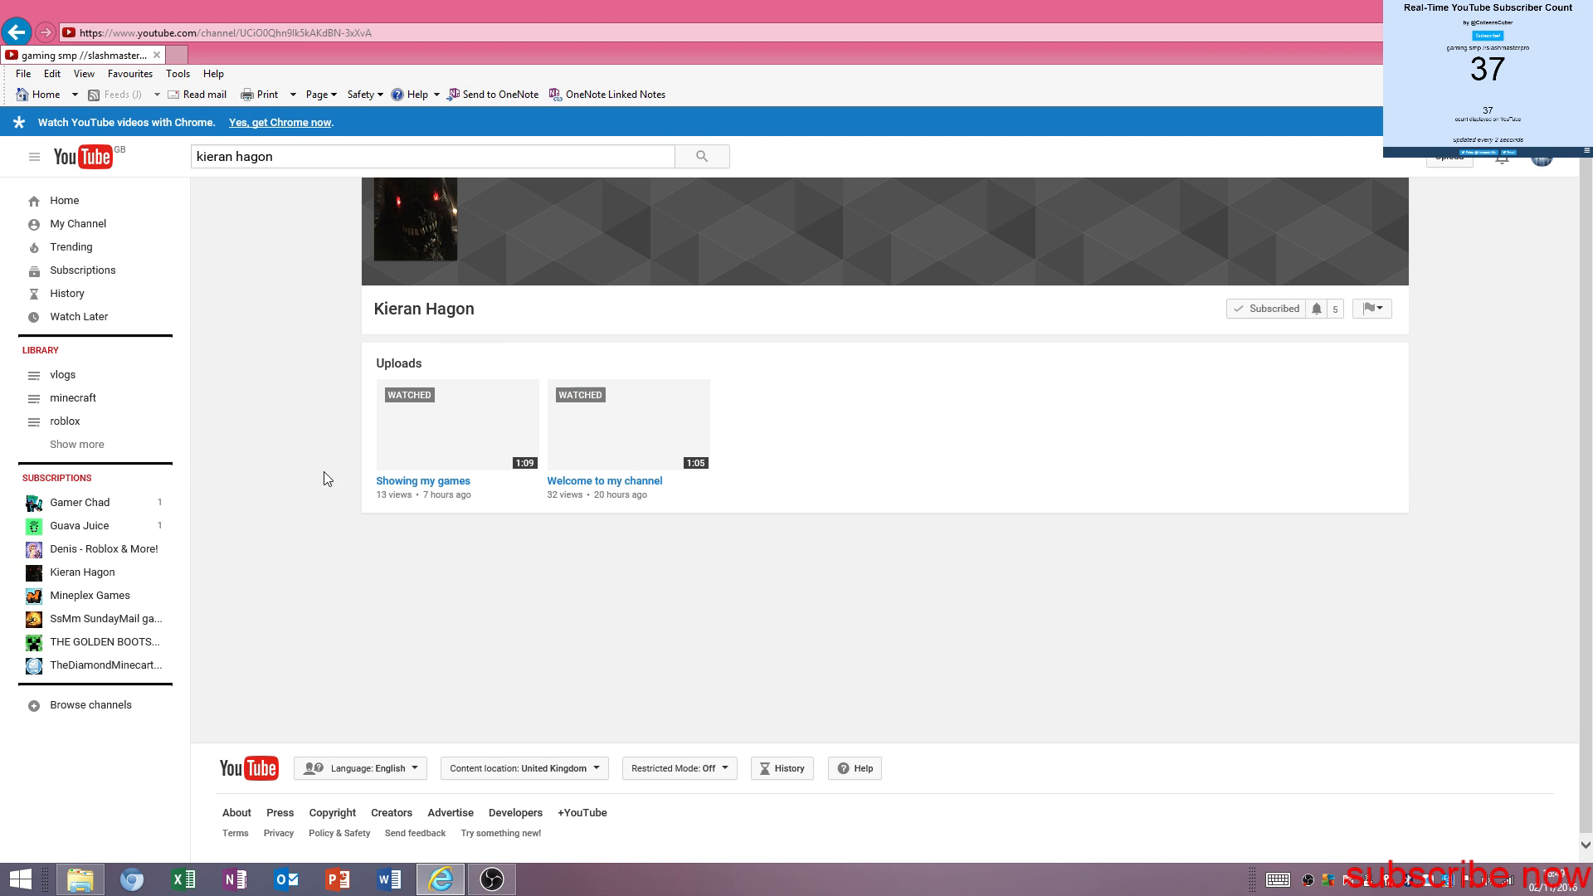